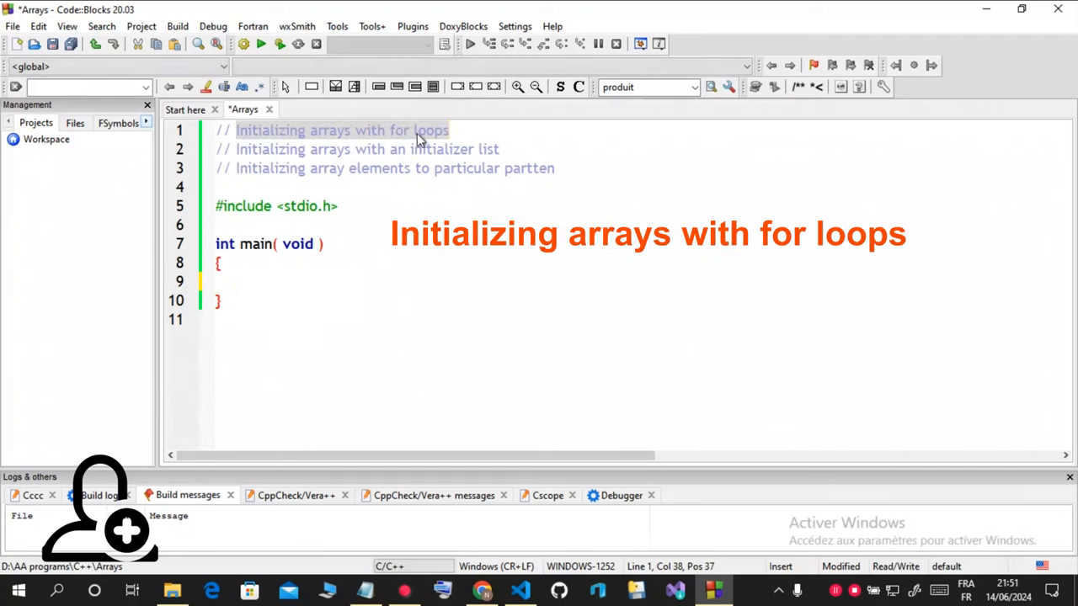
# Write int array[10]; as the first line inside main's body.
pyautogui.click(394, 130)
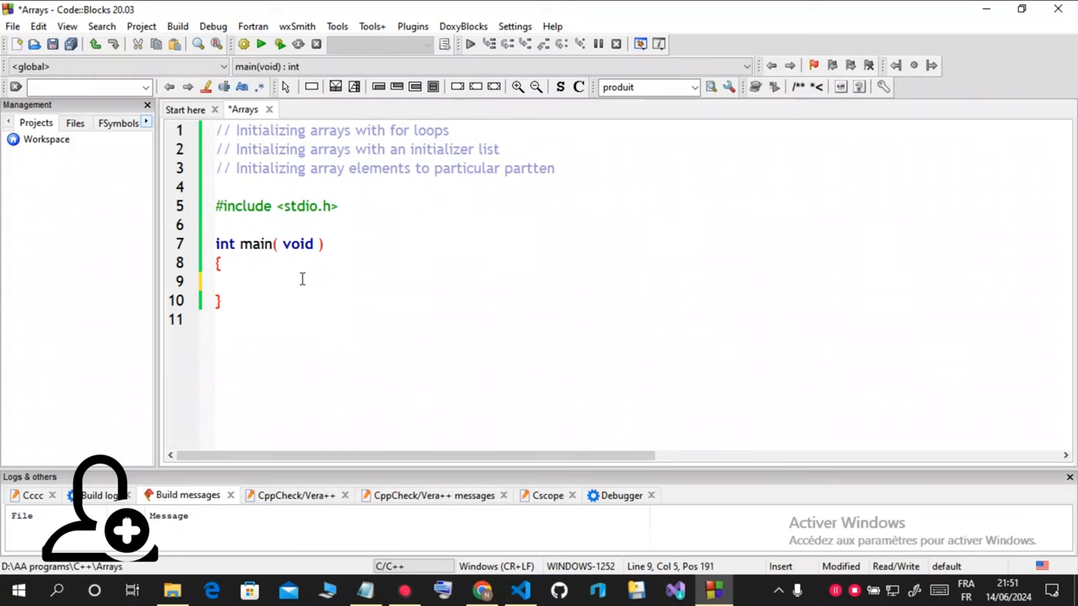
pyautogui.write('int')
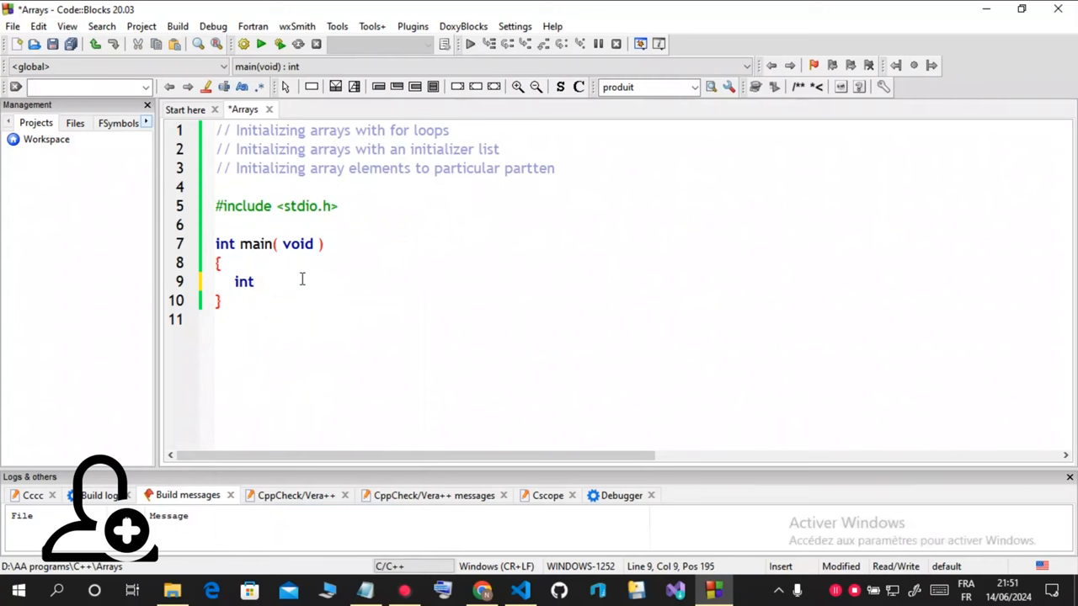
pyautogui.write('array')
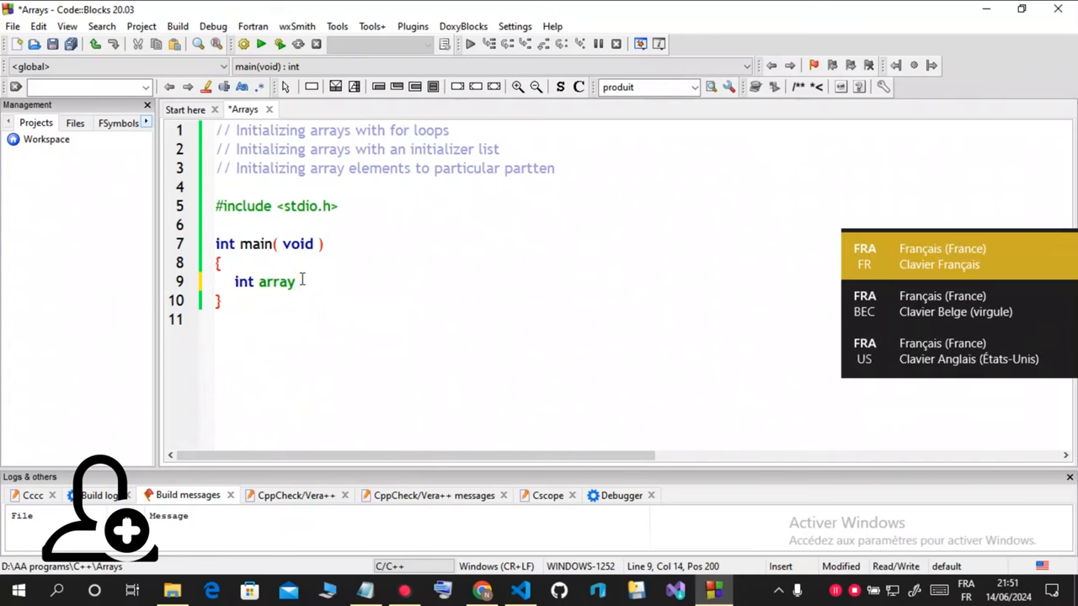
pyautogui.write('[')
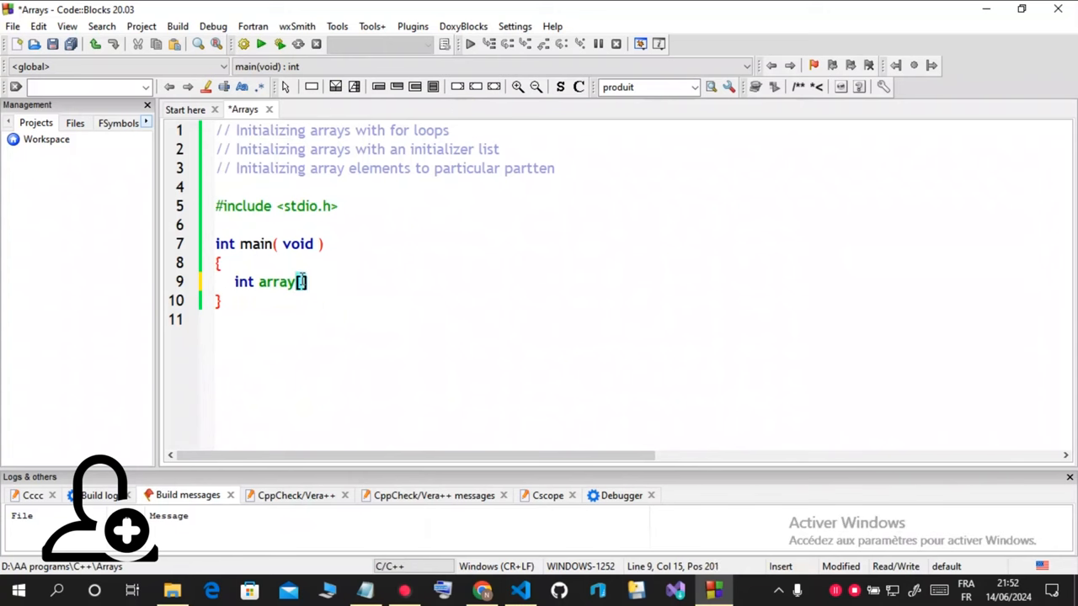
pyautogui.write('10')
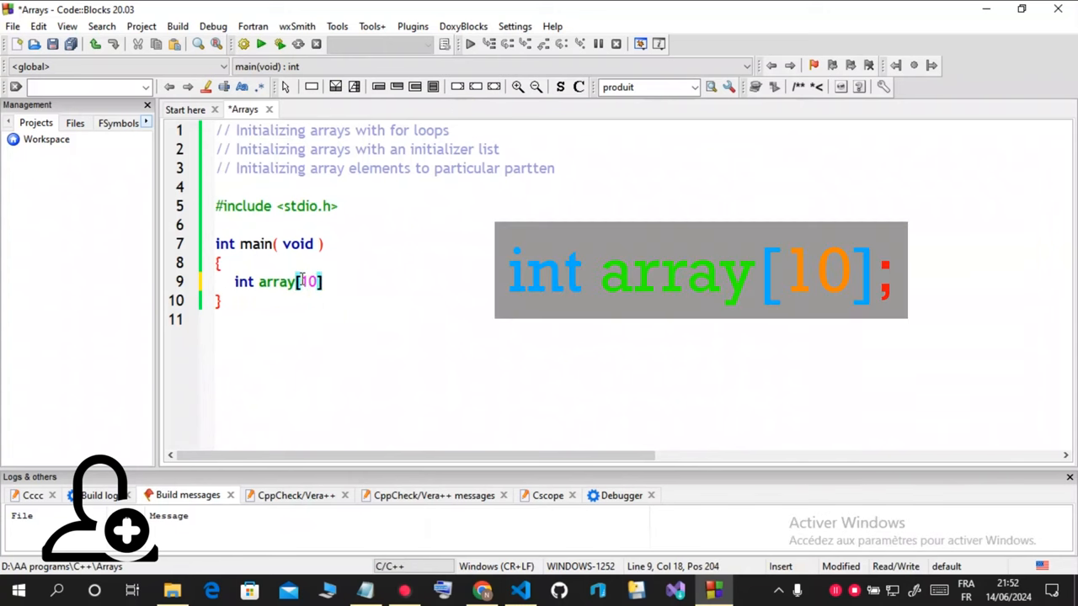
pyautogui.write(';')
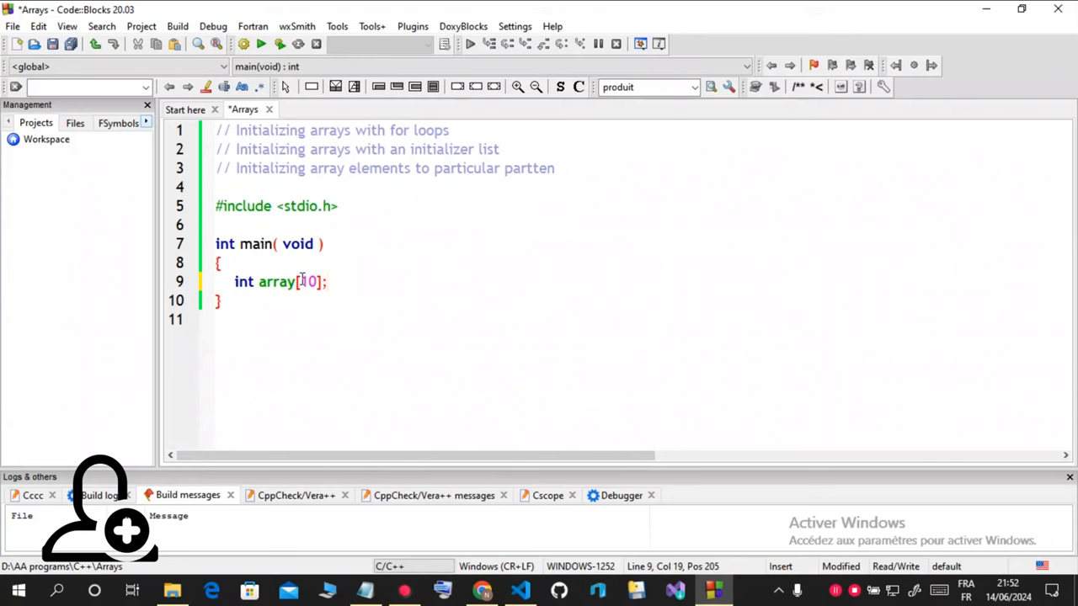
# Declare the loop counter with int i; and leave a blank line after it.
pyautogui.press('Return')
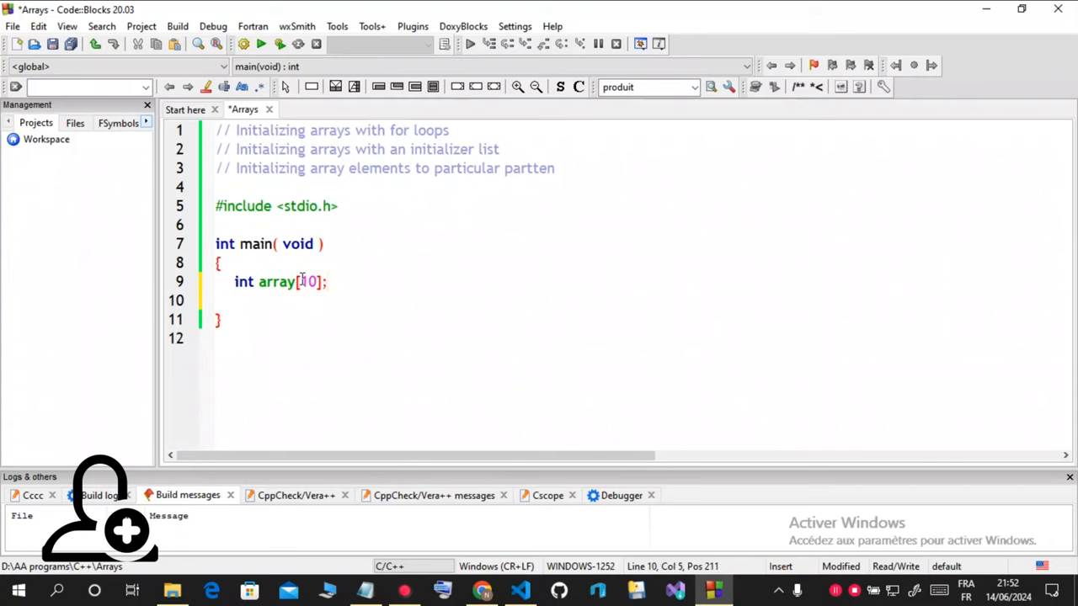
pyautogui.write('int')
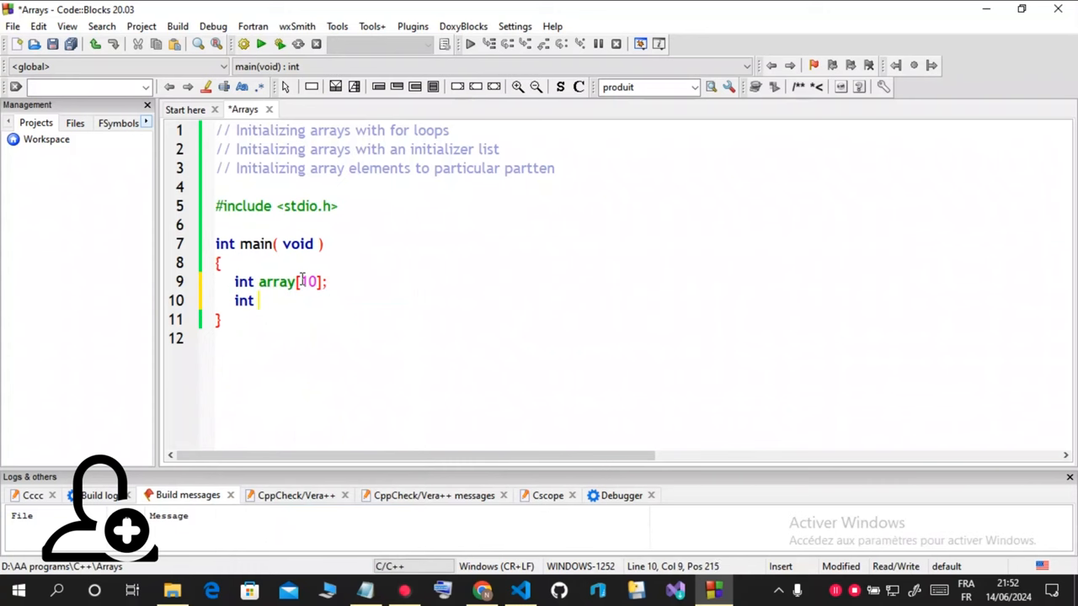
pyautogui.write('i;')
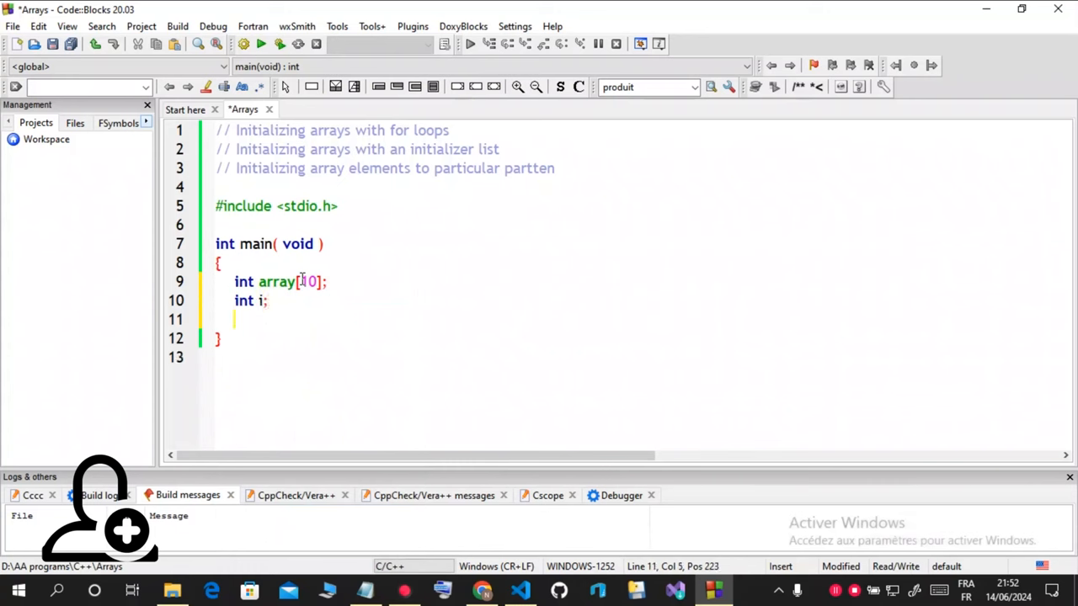
pyautogui.press('Return')
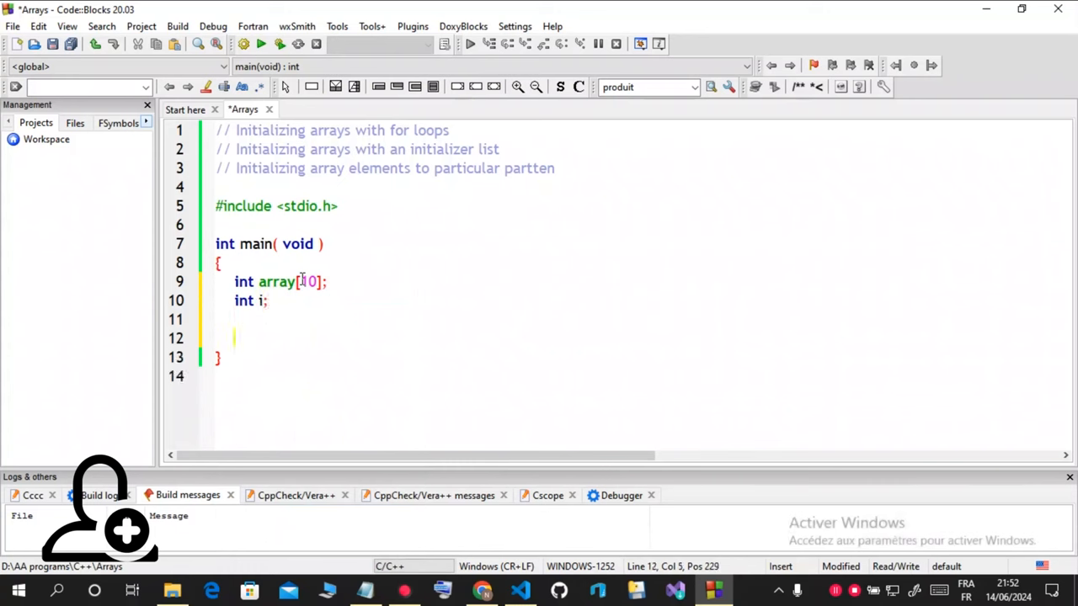
# Write for( i = 0; i < 10; i++ ) array[ i ] = 0; to zero every element.
pyautogui.write('for()')
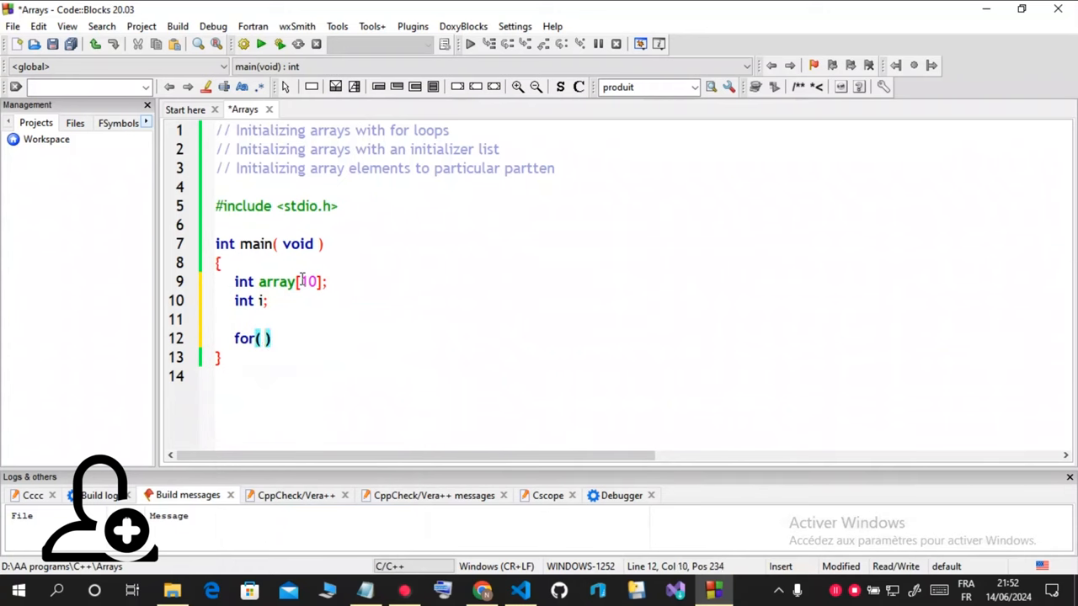
pyautogui.write('i =')
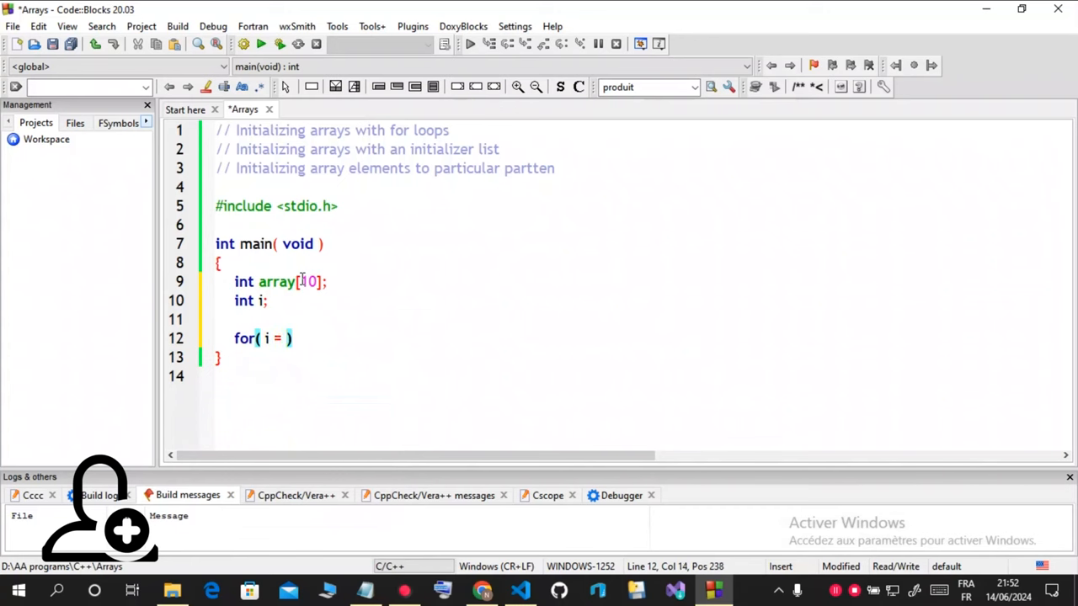
pyautogui.write('0 ;')
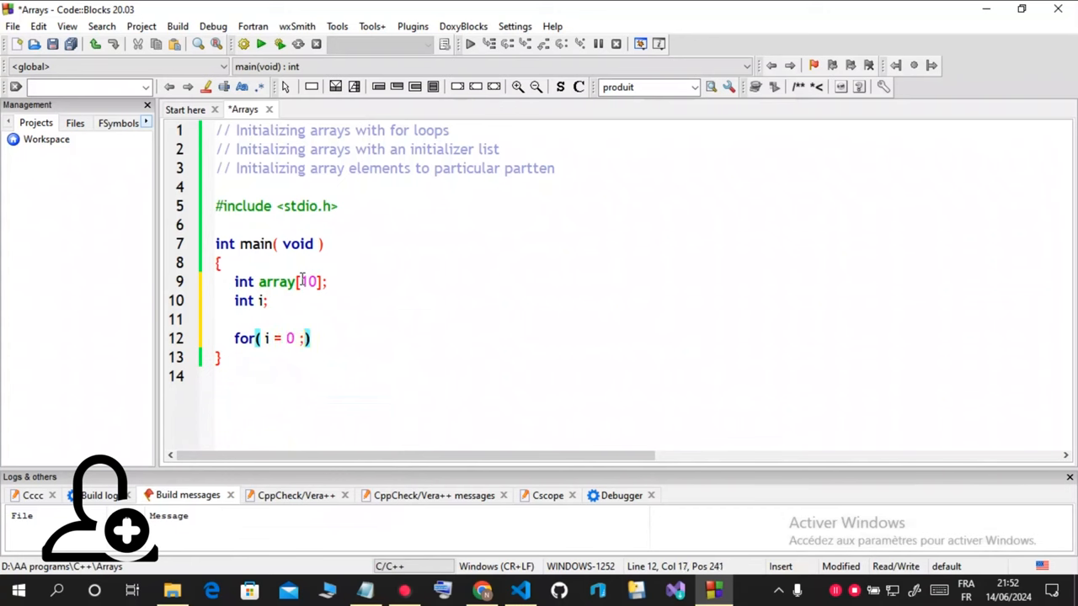
pyautogui.write('i')
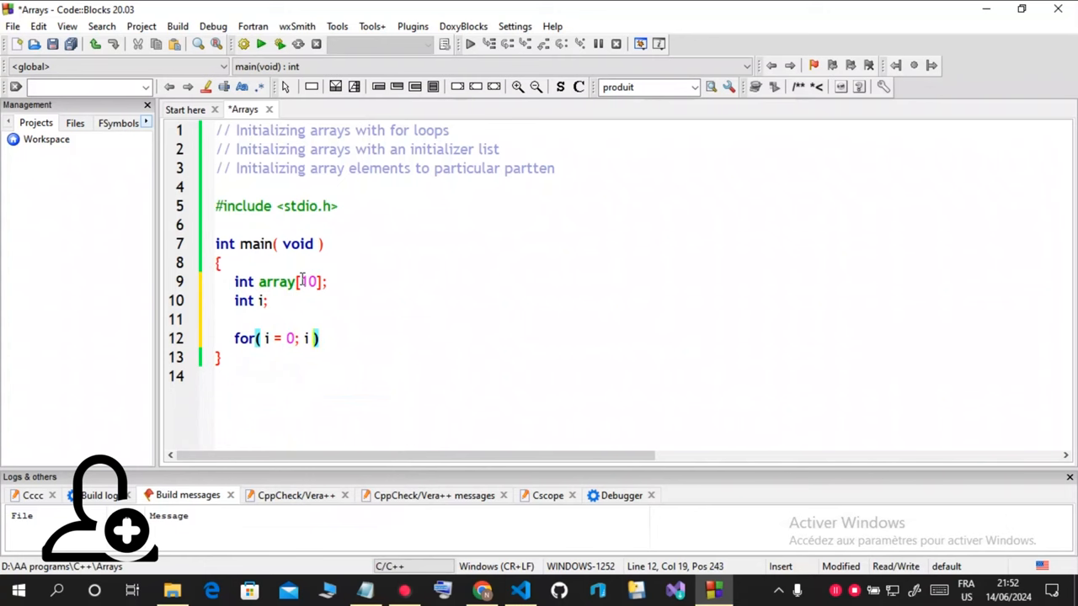
pyautogui.write('< 10')
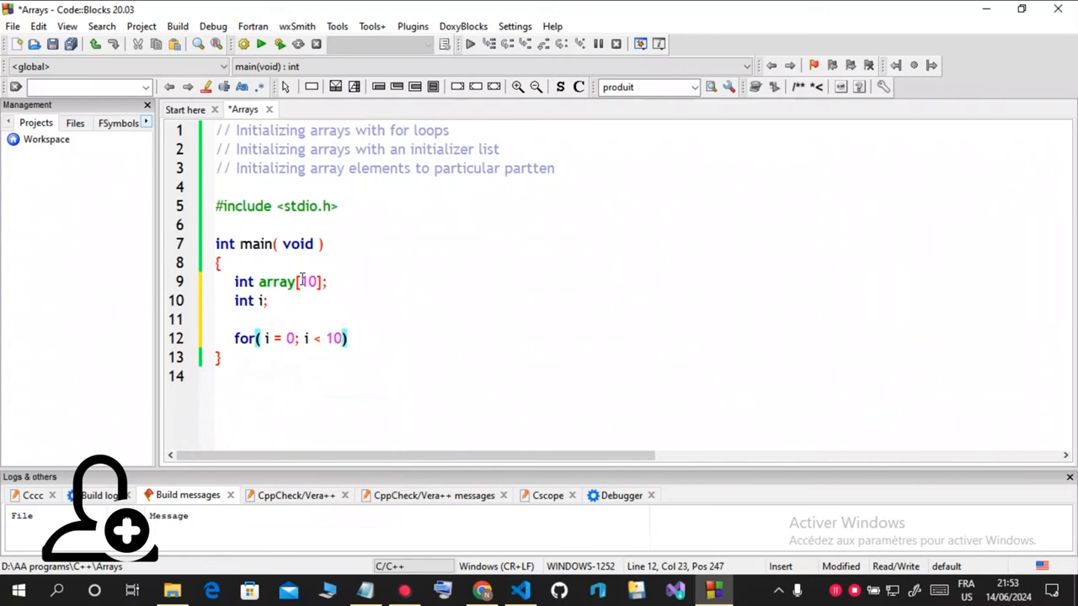
pyautogui.write('; i++')
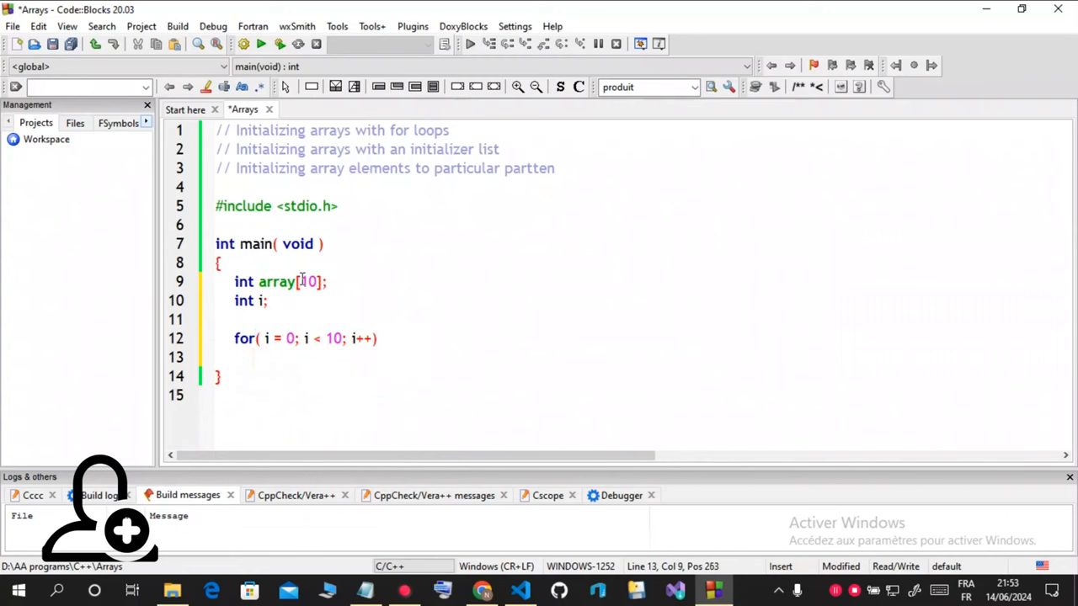
pyautogui.write('a')
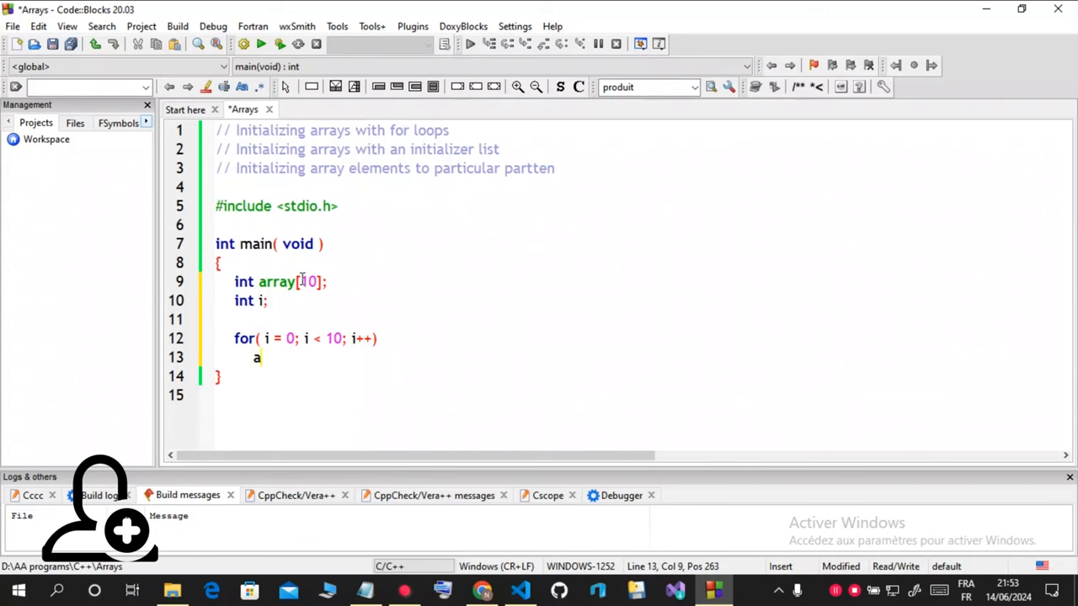
pyautogui.write('rray')
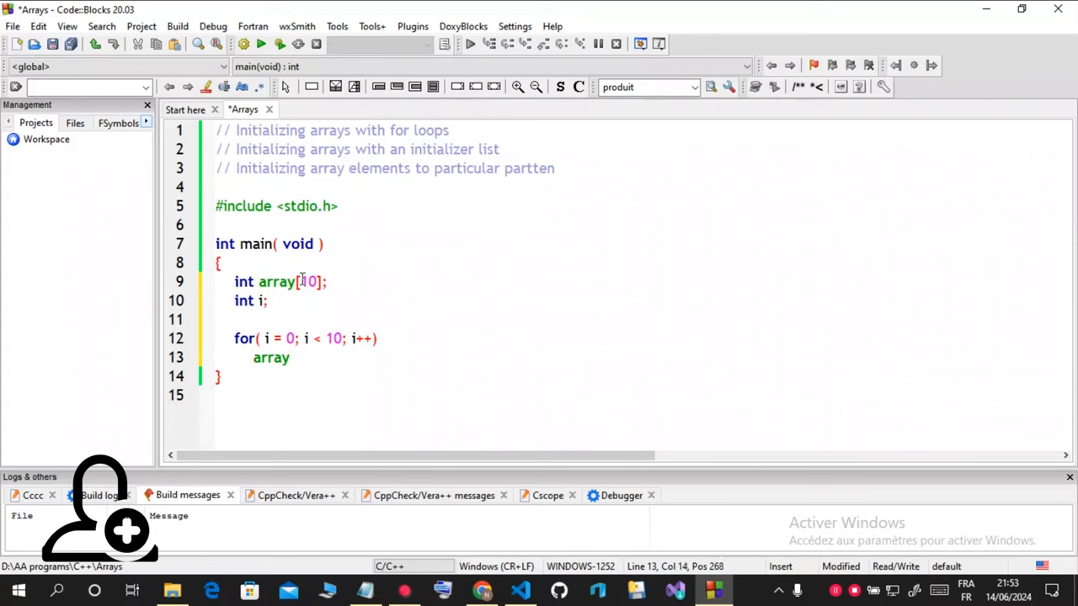
pyautogui.write('[')
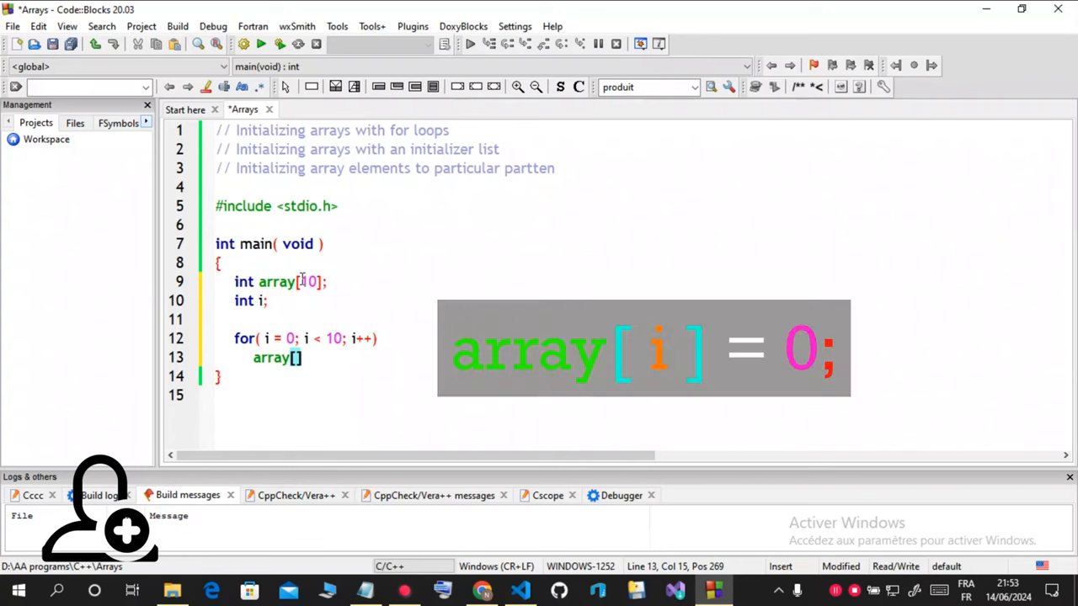
pyautogui.write('i')
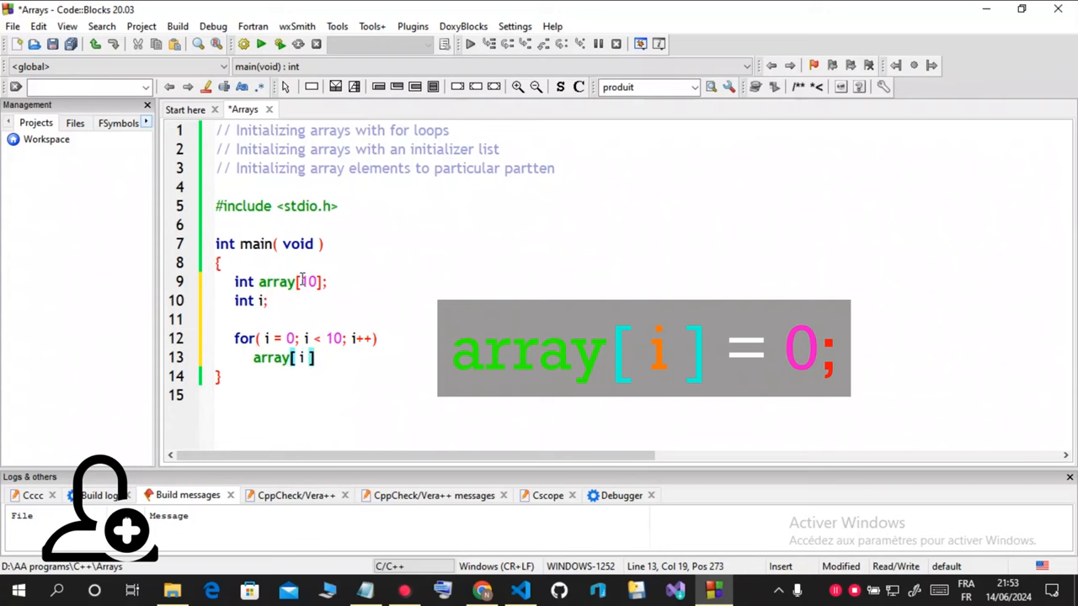
pyautogui.write('= 0;')
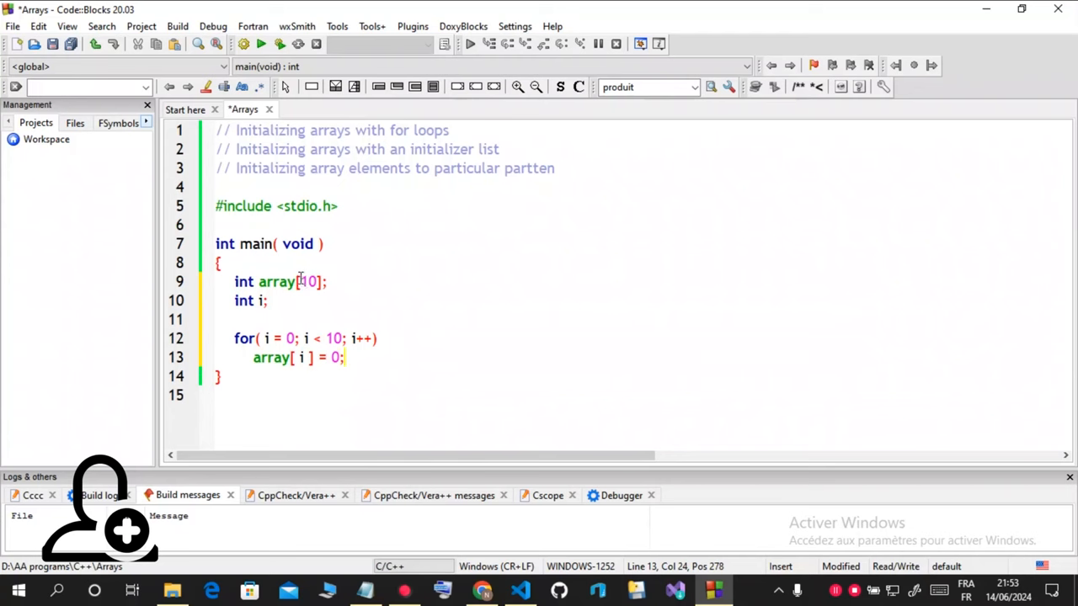
# Place the cursor at the end of the array[ i ] = 0; line.
pyautogui.click(218, 263)
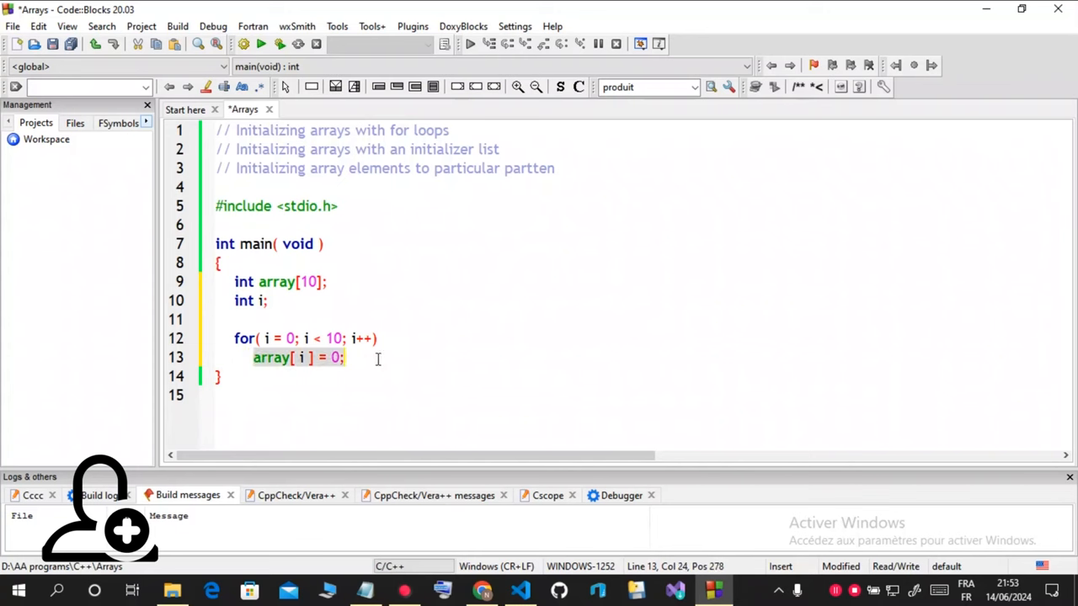
pyautogui.moveTo(363, 367)
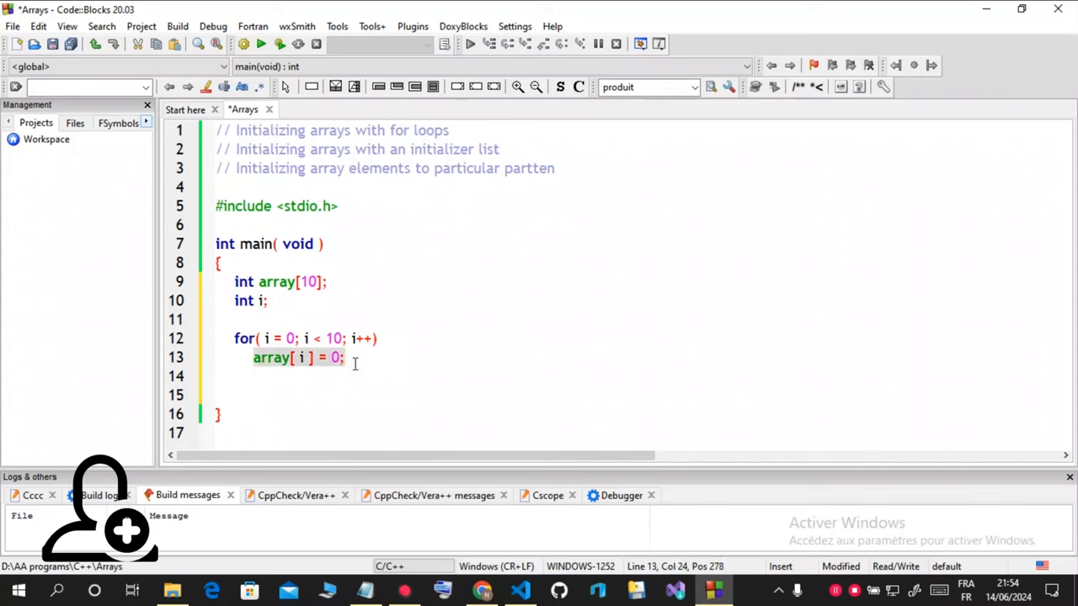
# Add printf("%s%13s\n", "Element", "Value"); for the table header and begin a for loop.
pyautogui.click(256, 377)
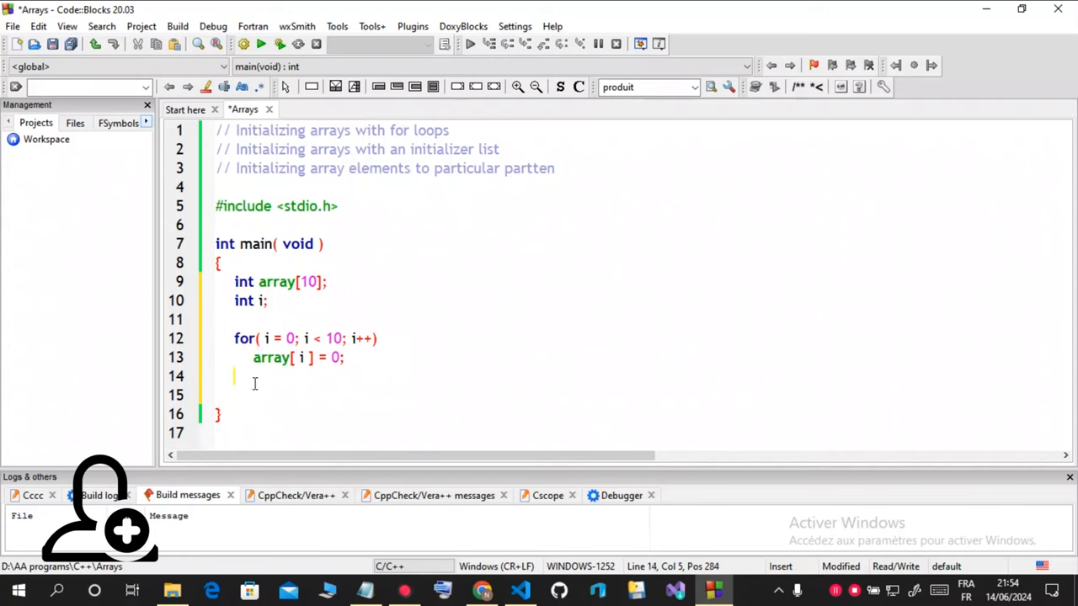
pyautogui.write('p')
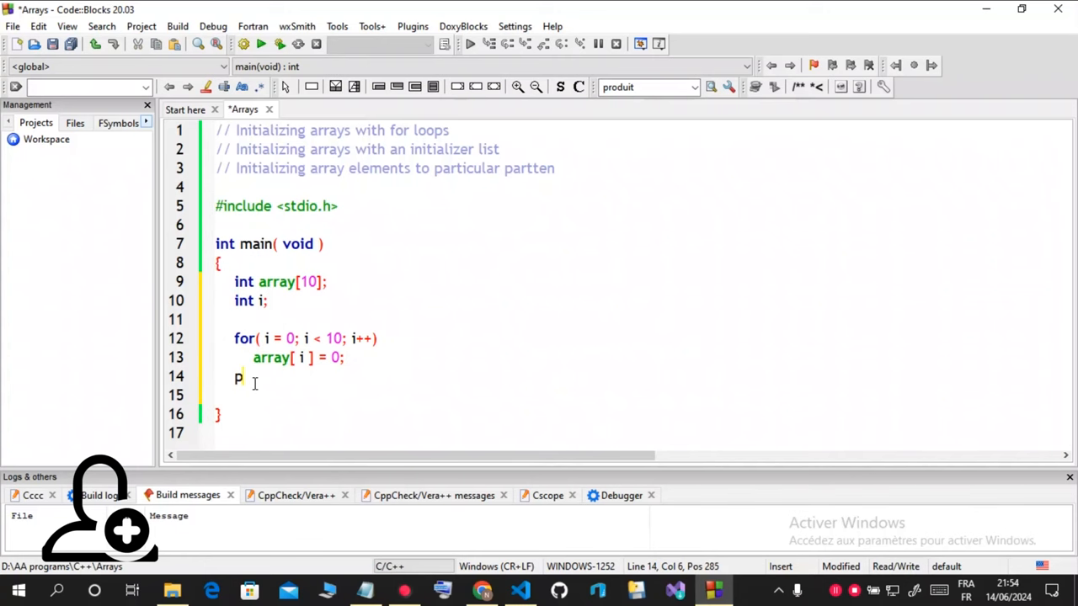
pyautogui.write('rintf')
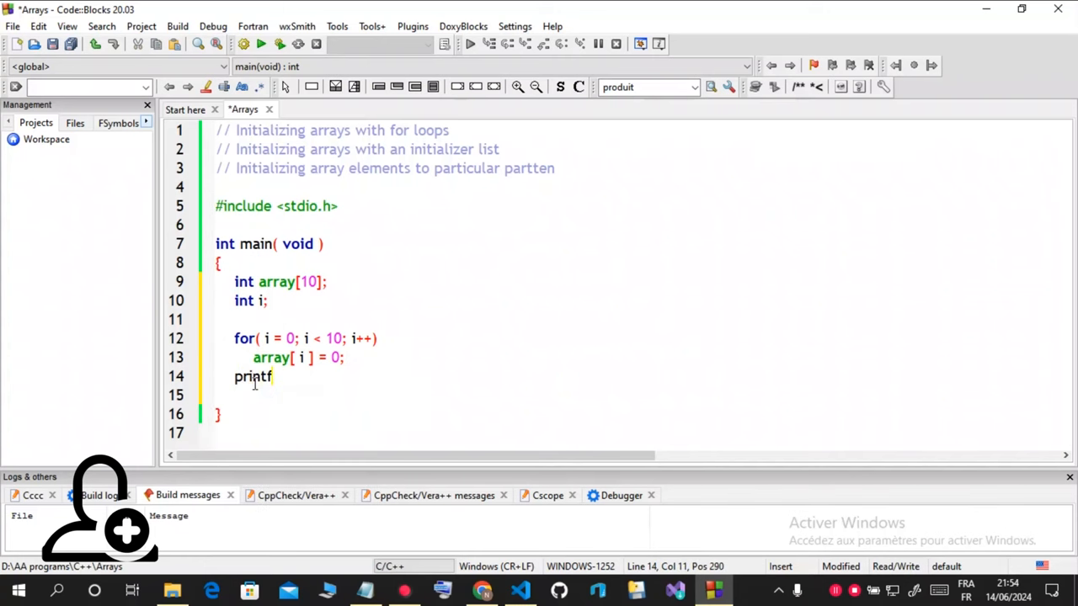
pyautogui.write('("')
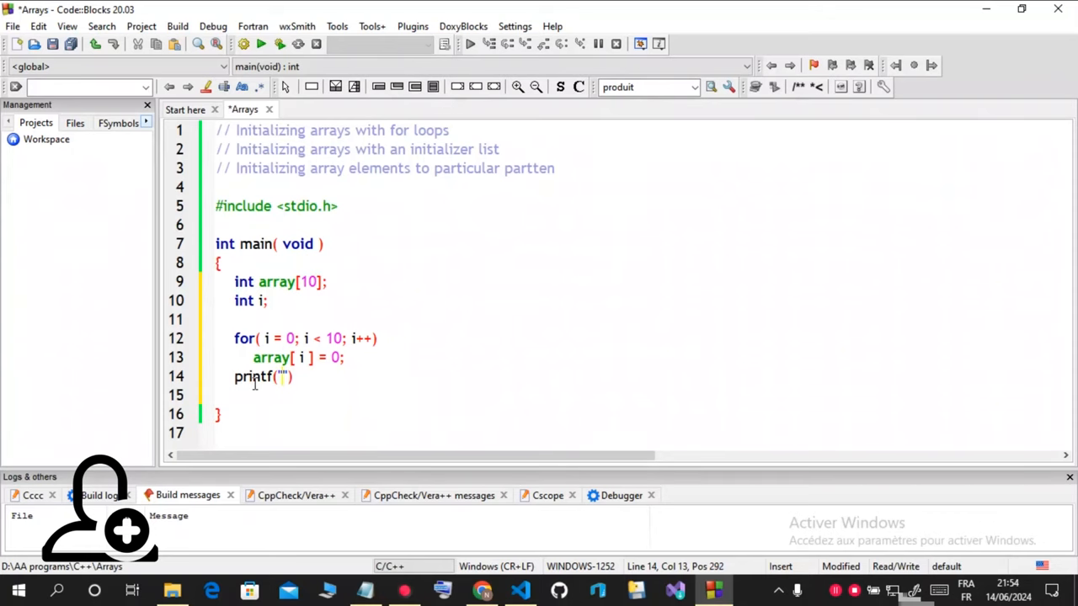
pyautogui.write('%s%13s\\n", "')
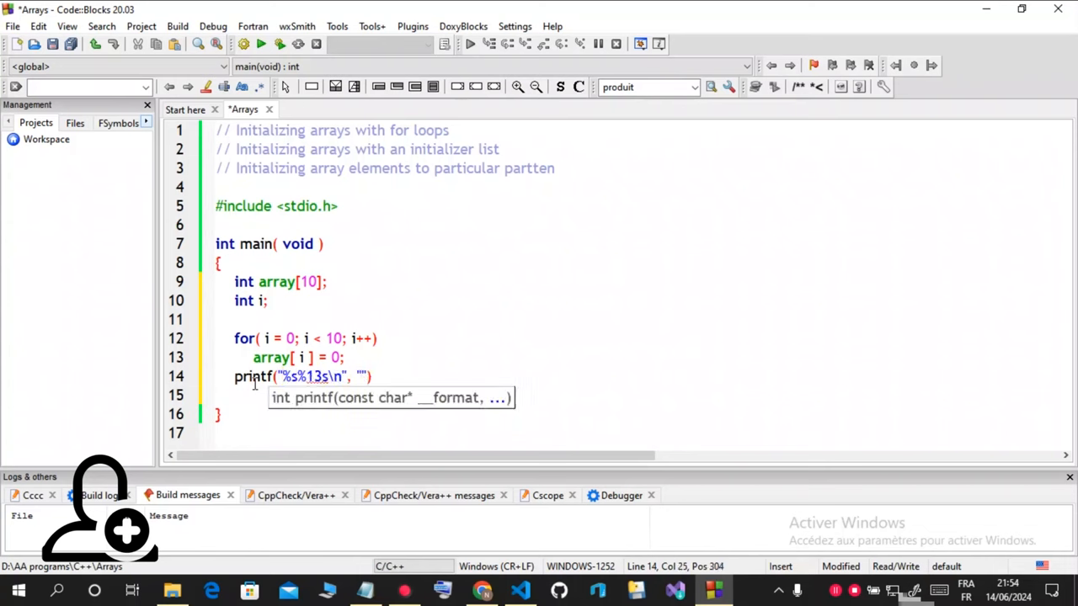
pyautogui.write('"Element", "Value')
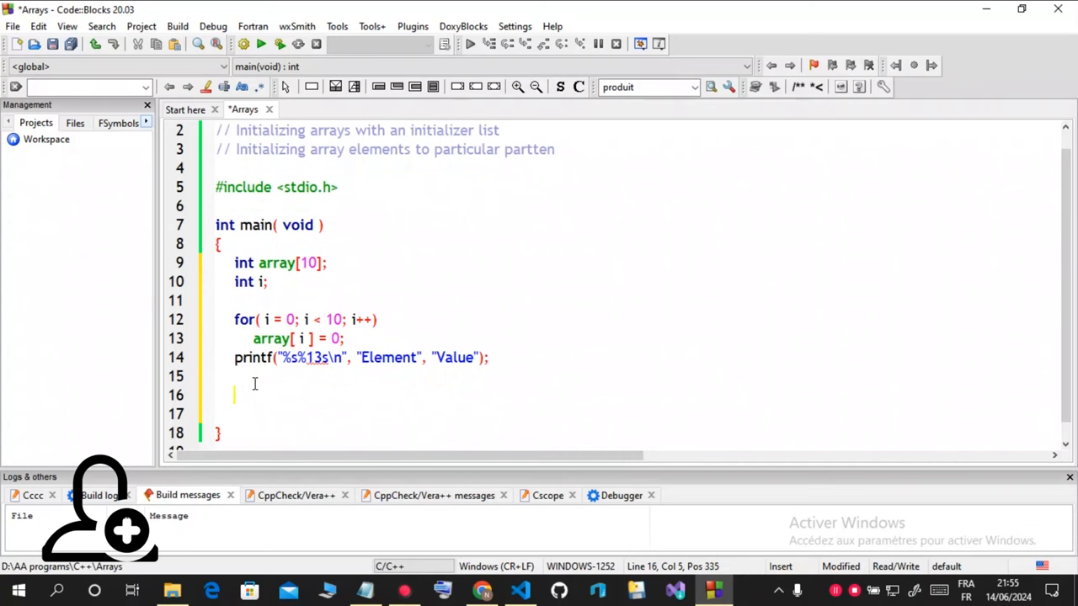
pyautogui.write('for(')
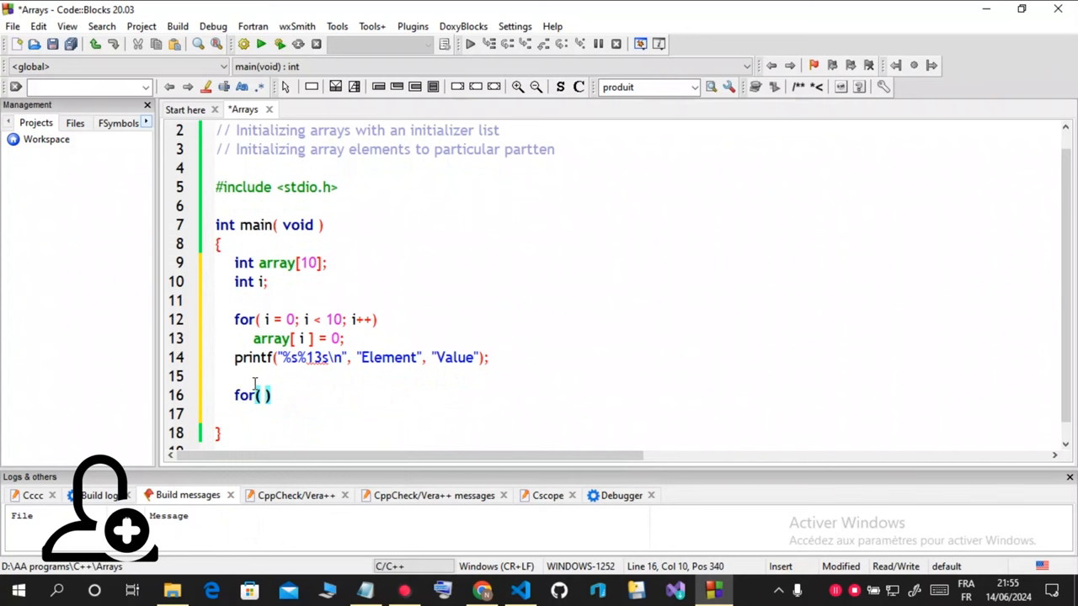
# Complete the loop from 0 to 9 with printf("%7d%13d\n", i, array[i]); printing each row.
pyautogui.write('i')
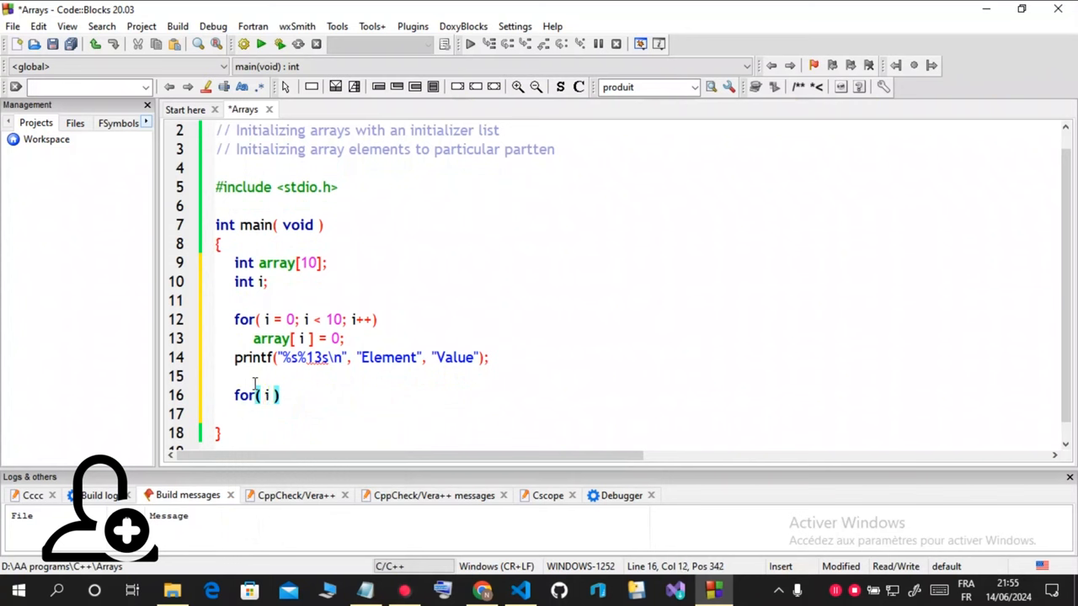
pyautogui.write('= 0')
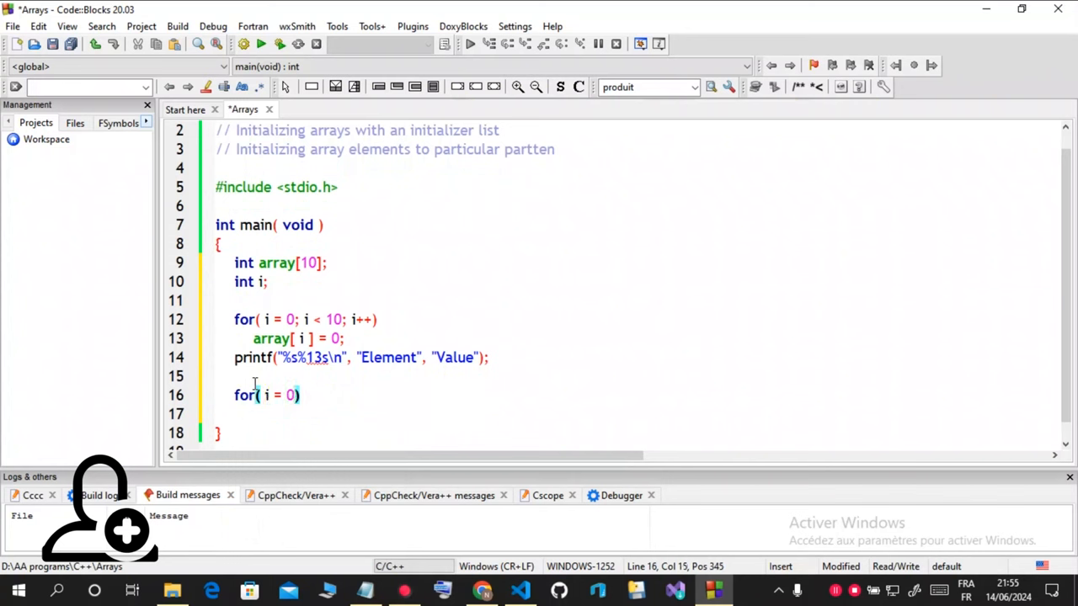
pyautogui.write('; i < 10; i++')
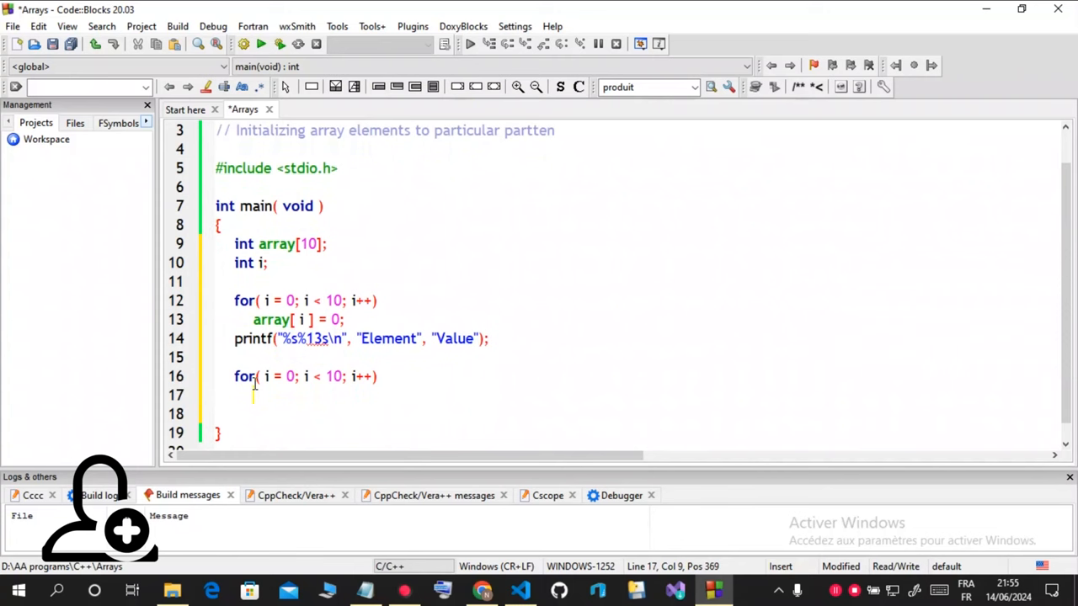
pyautogui.write('pri')
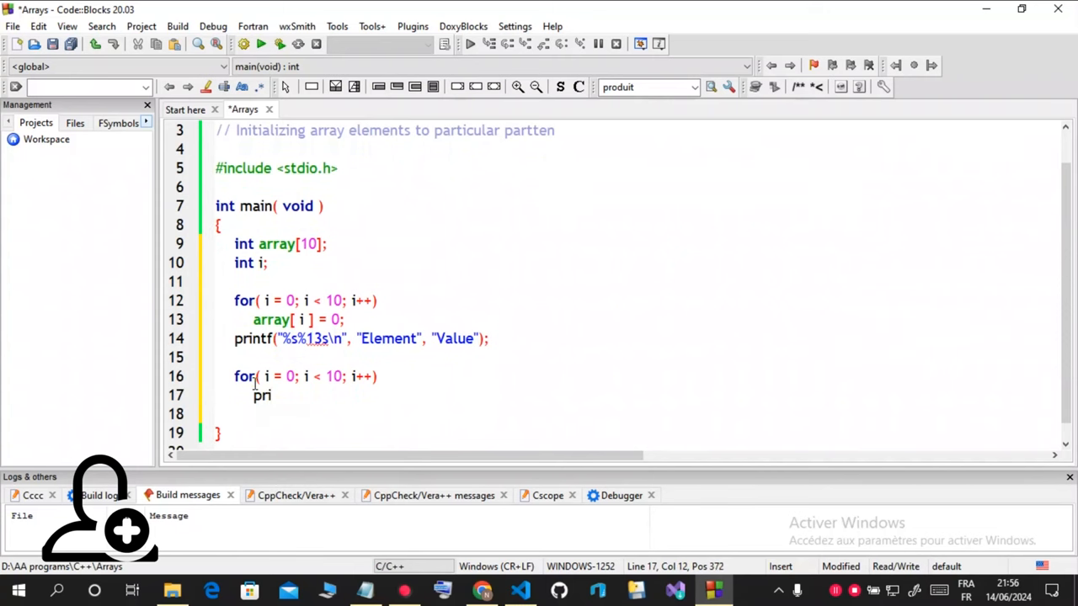
pyautogui.write('ntf("")')
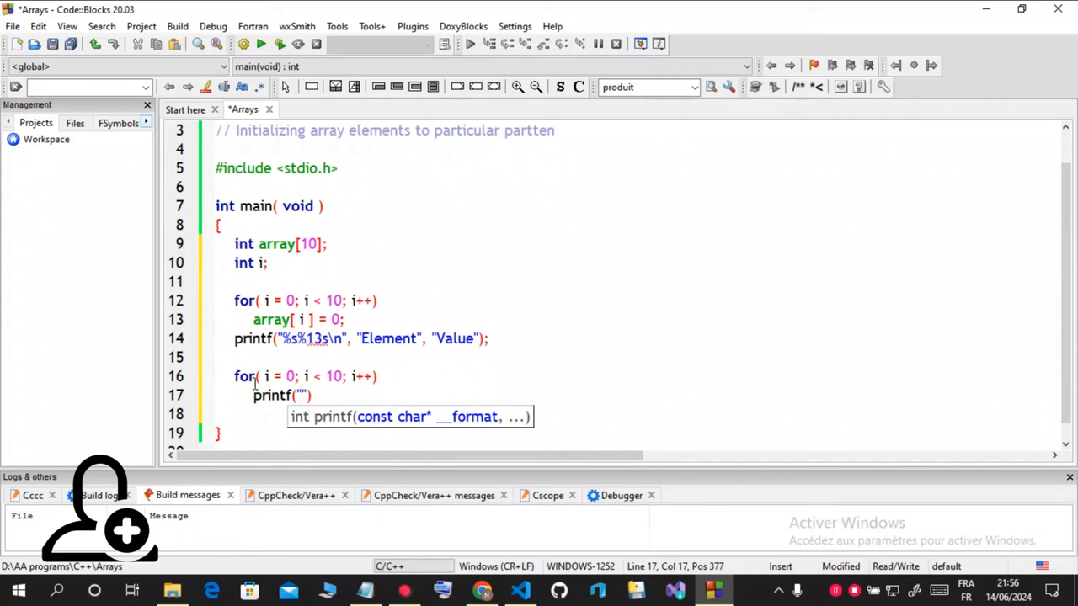
pyautogui.write('%')
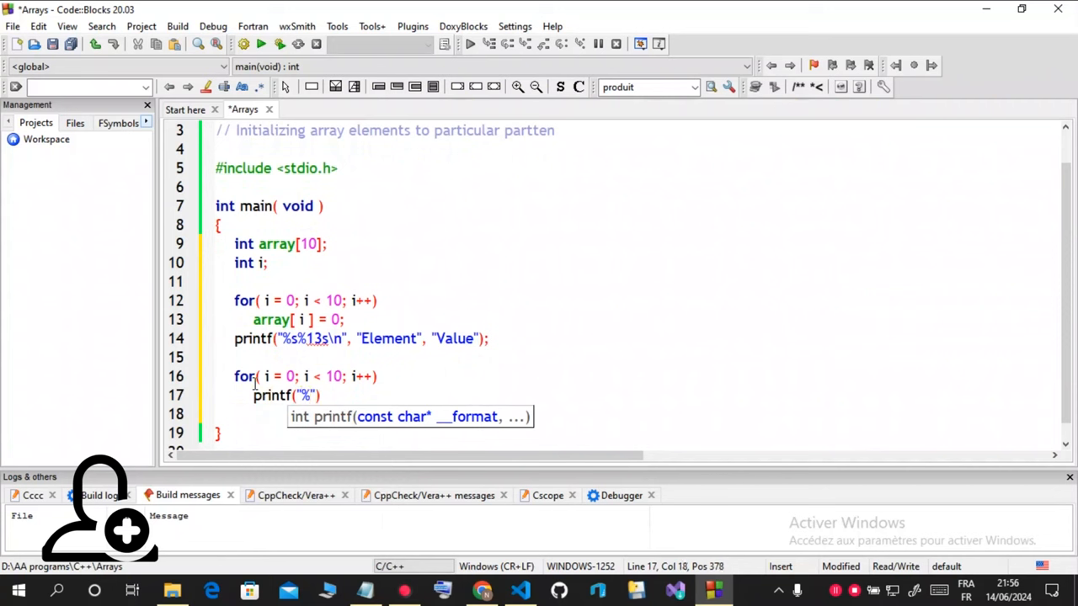
pyautogui.write('7d')
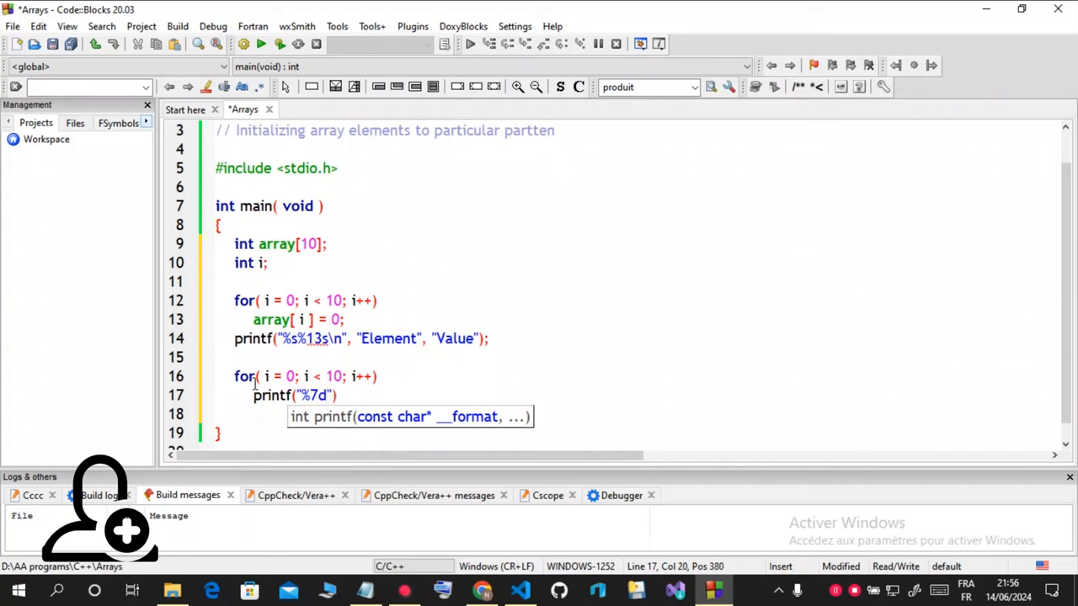
pyautogui.write('d')
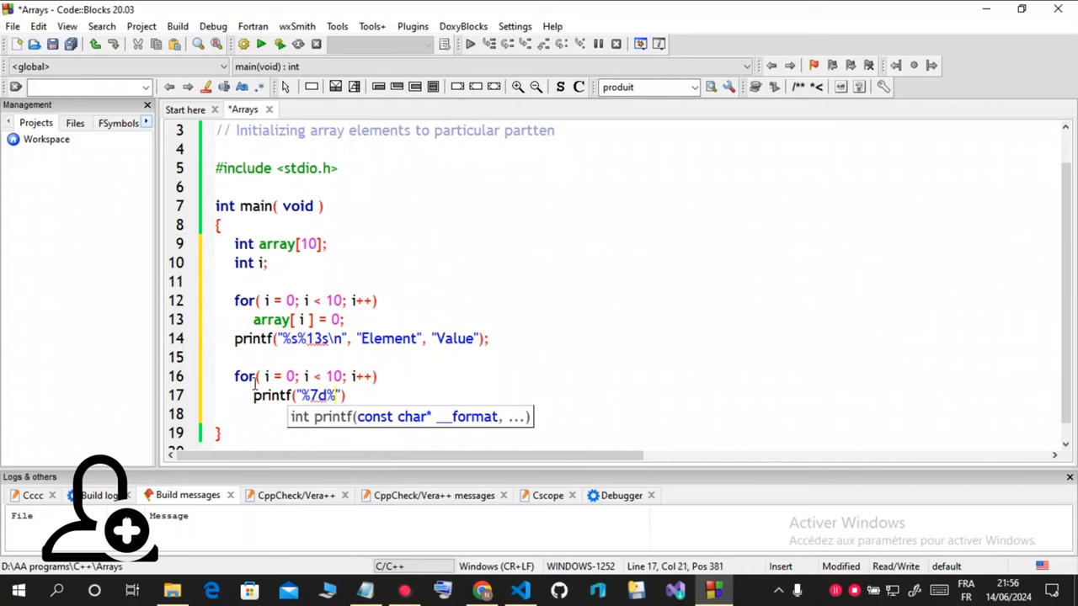
pyautogui.write('13')
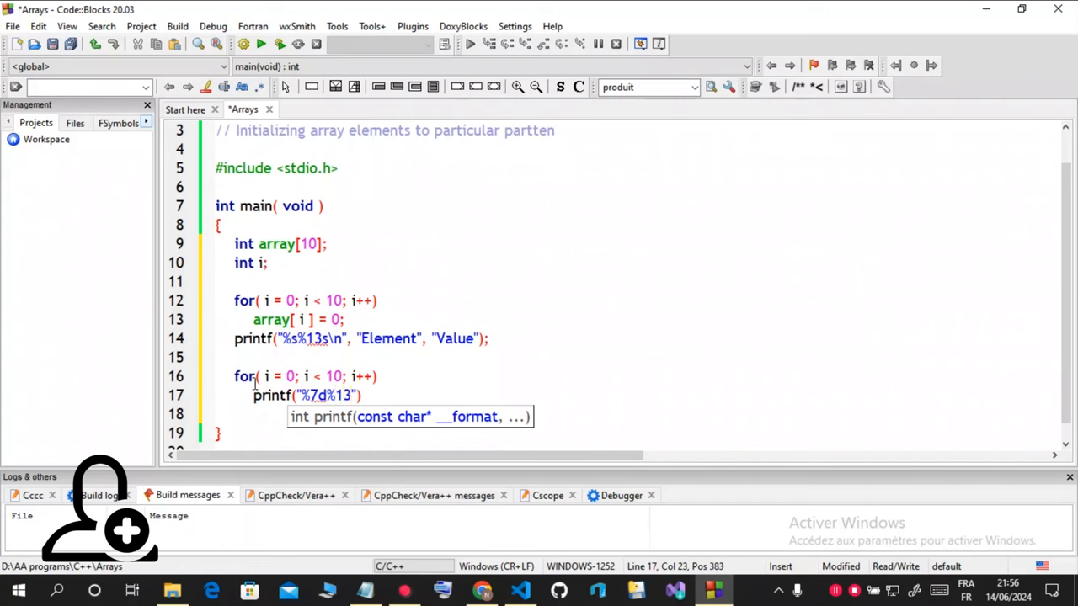
pyautogui.write('d')
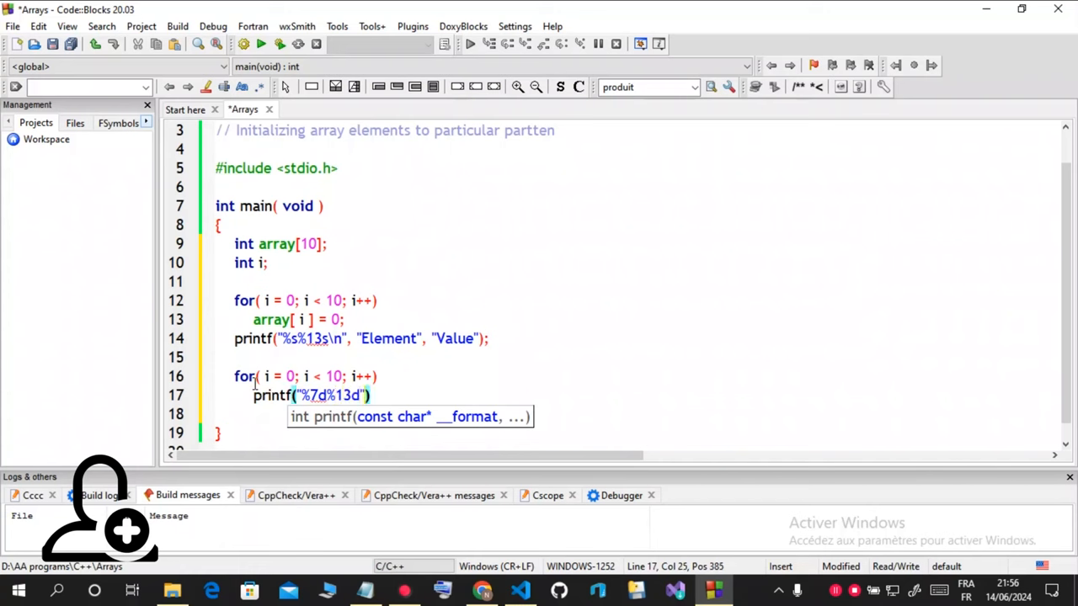
pyautogui.write(',')
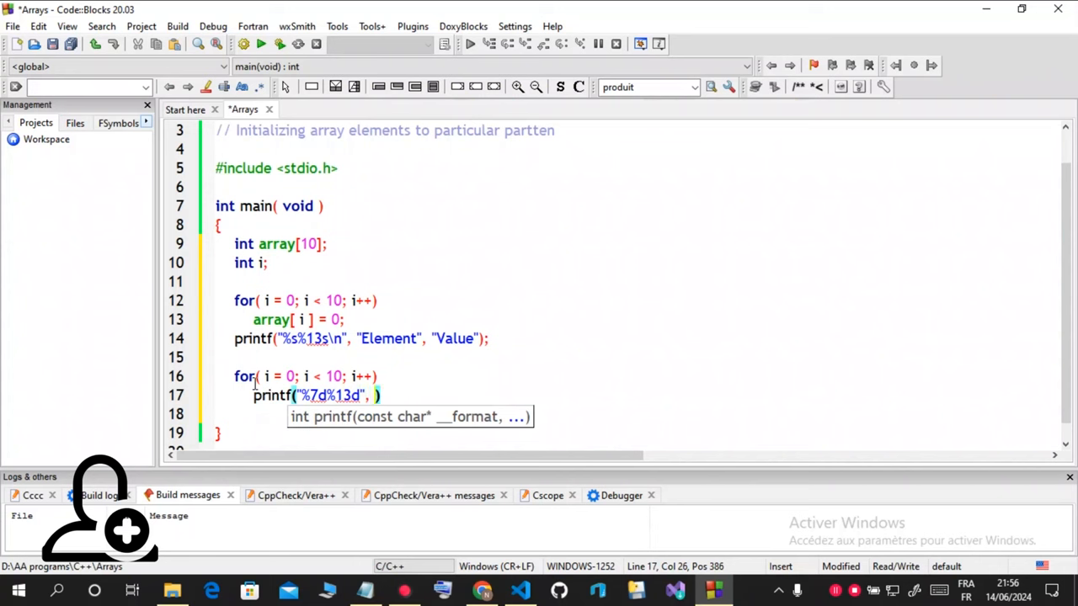
pyautogui.write('i ,')
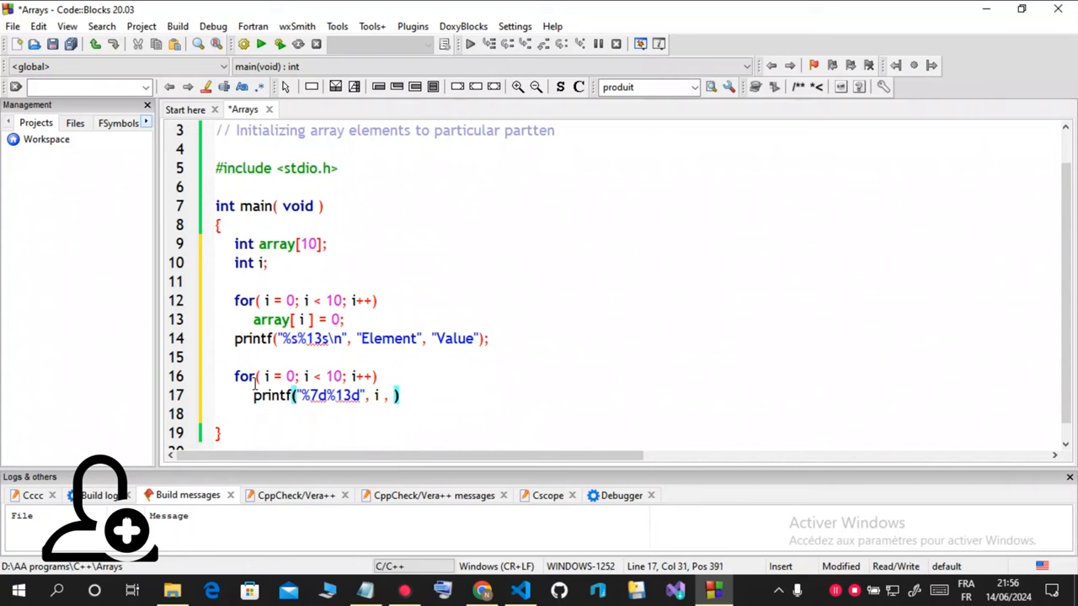
pyautogui.write('a')
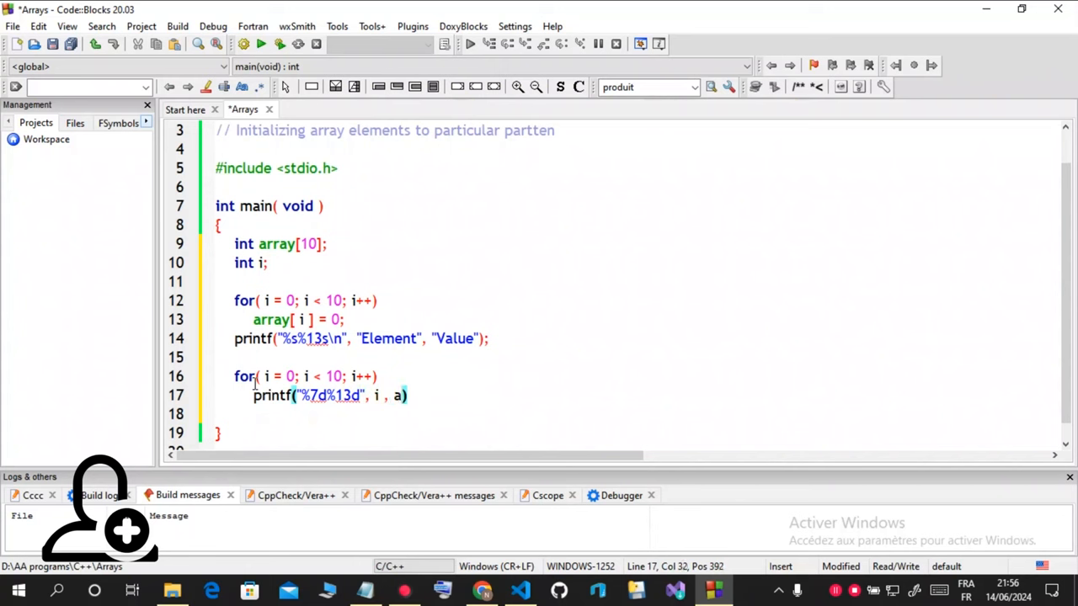
pyautogui.write('rray[')
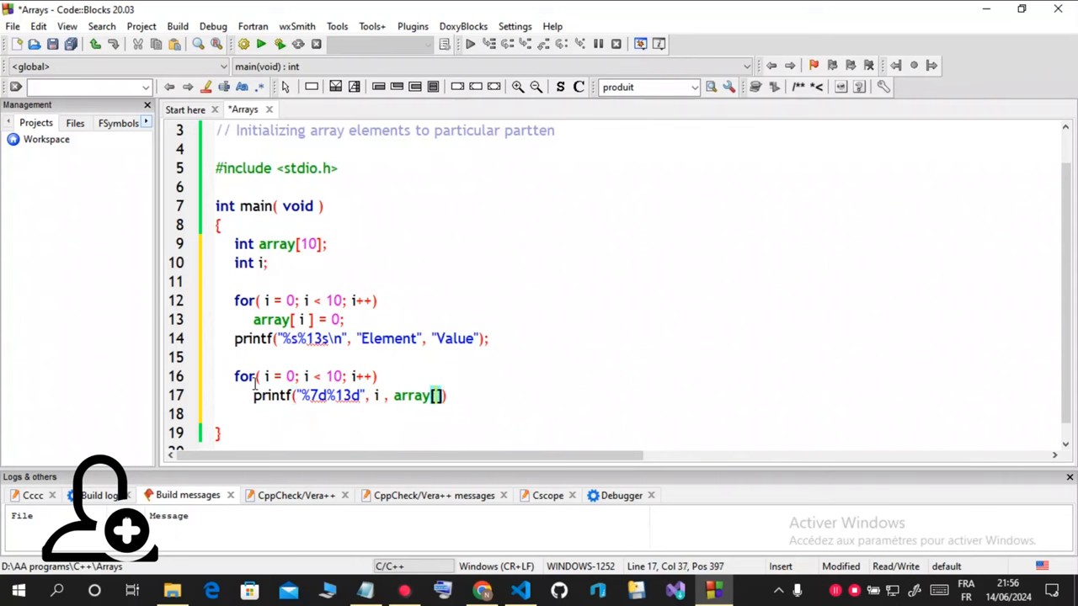
pyautogui.write('i')
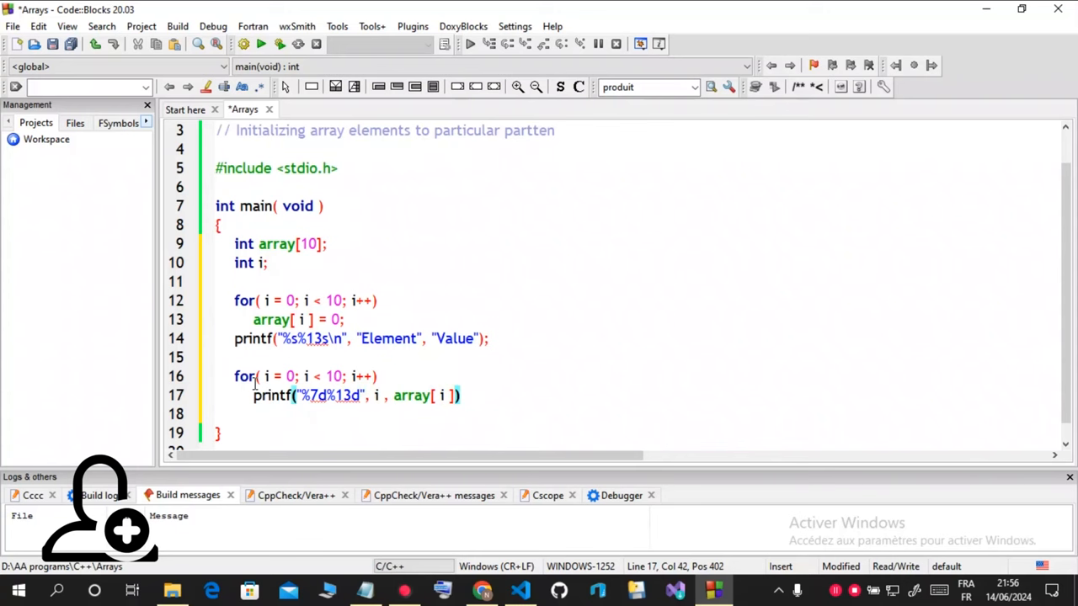
pyautogui.write(';')
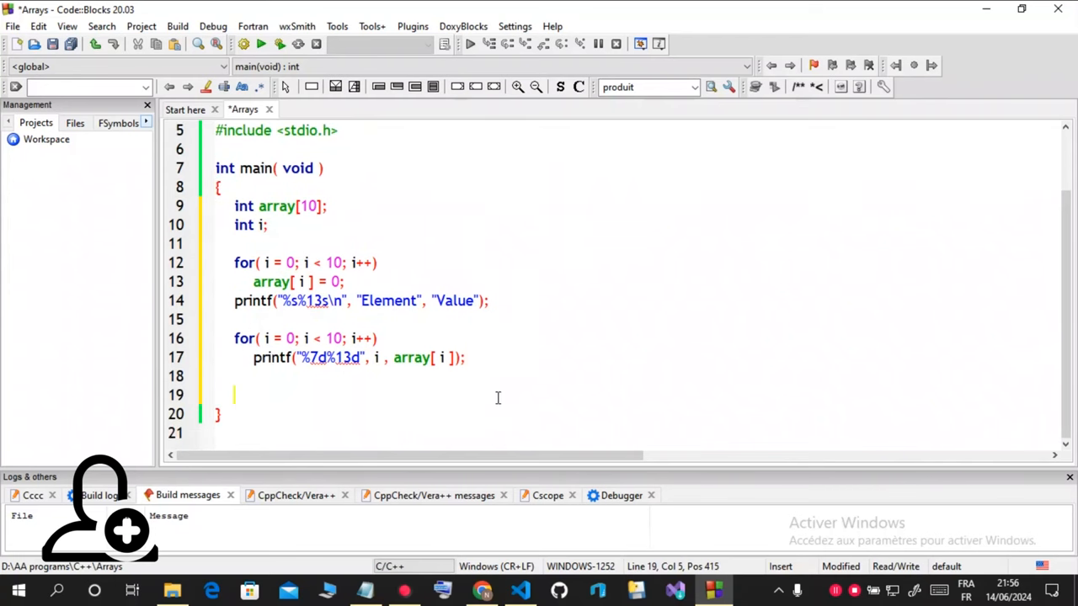
# End main with return 0;, build and run, then close the output window.
pyautogui.write('return')
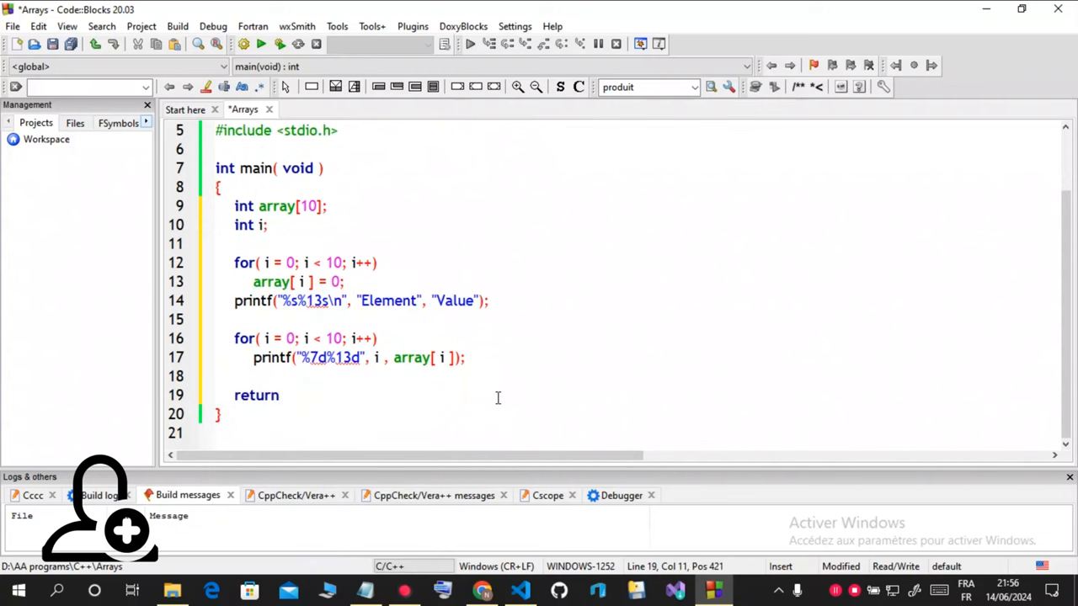
pyautogui.write('0;')
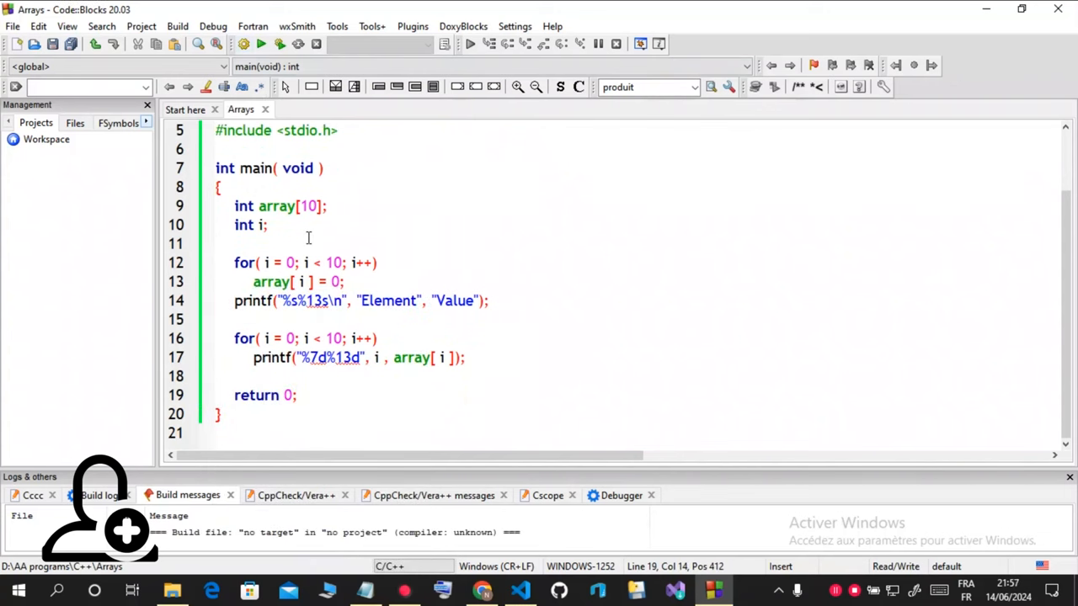
pyautogui.click(261, 44)
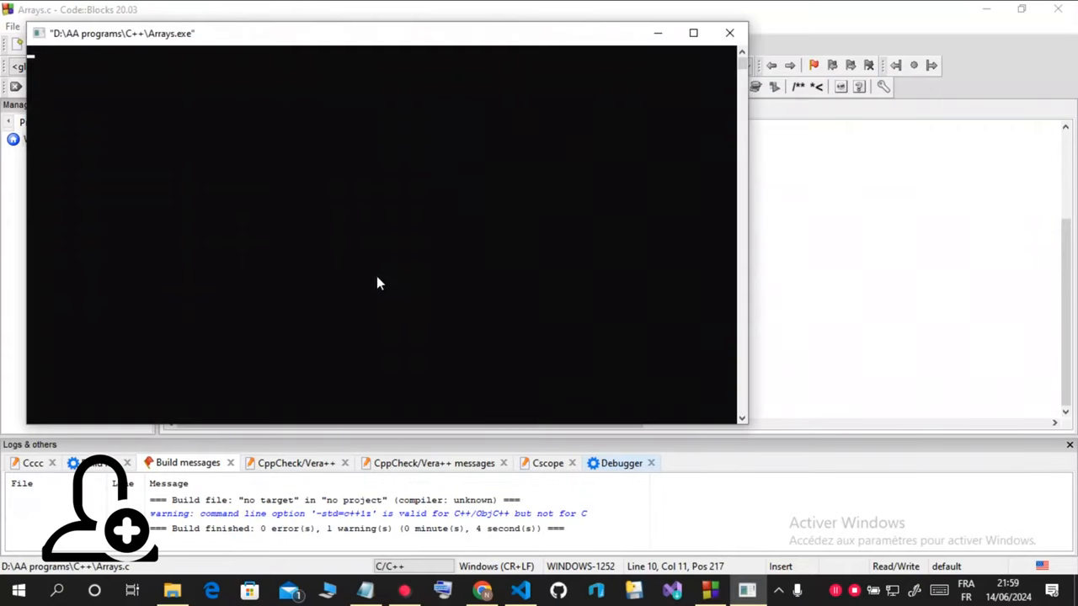
pyautogui.click(728, 34)
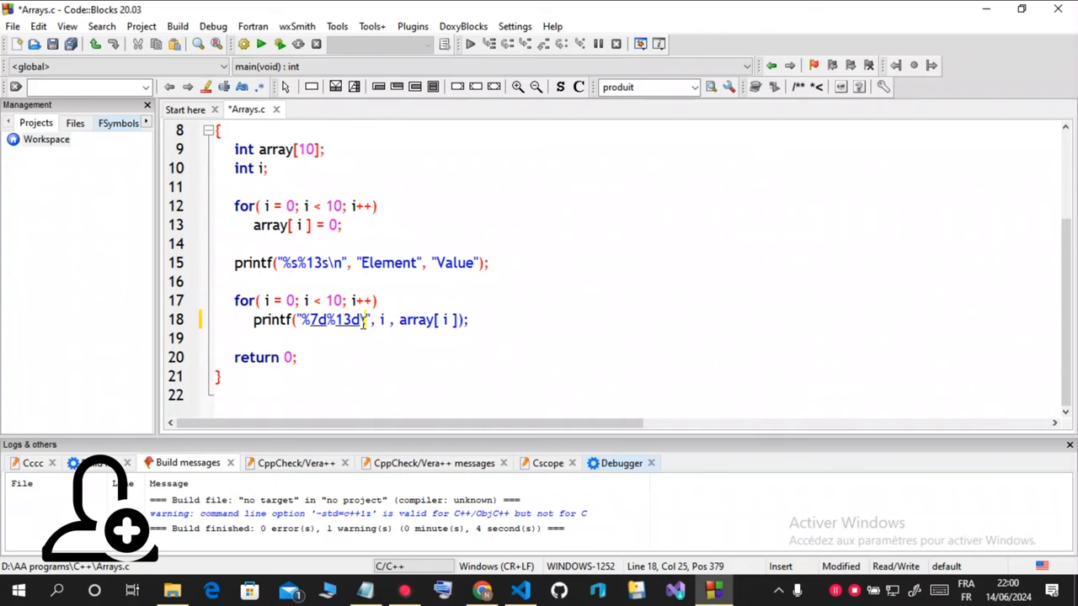
# Save Arrays.c and build and run the program again.
pyautogui.write('\\n')
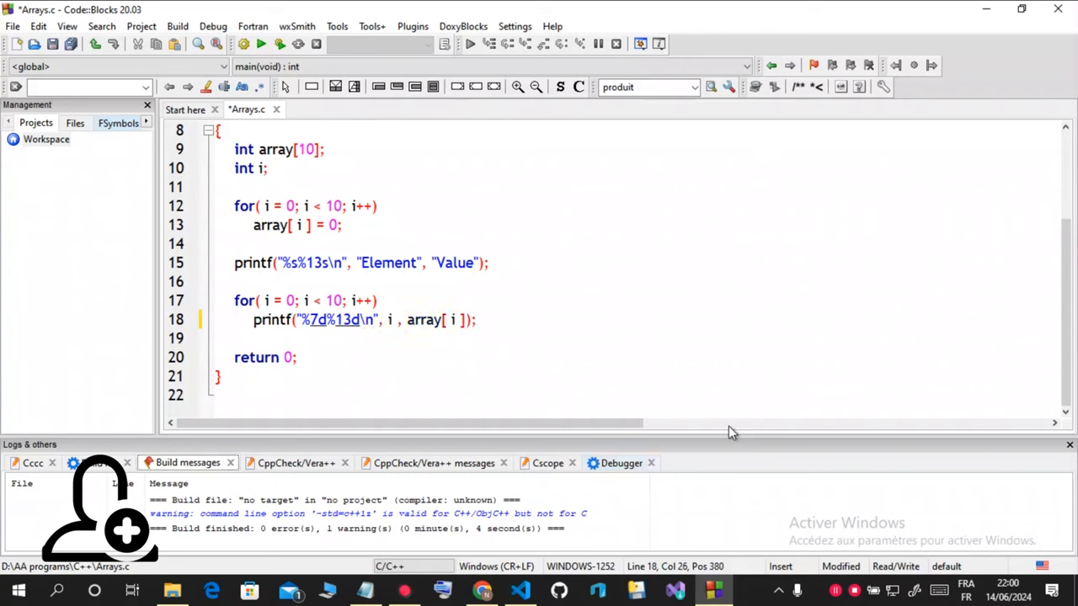
pyautogui.click(243, 44)
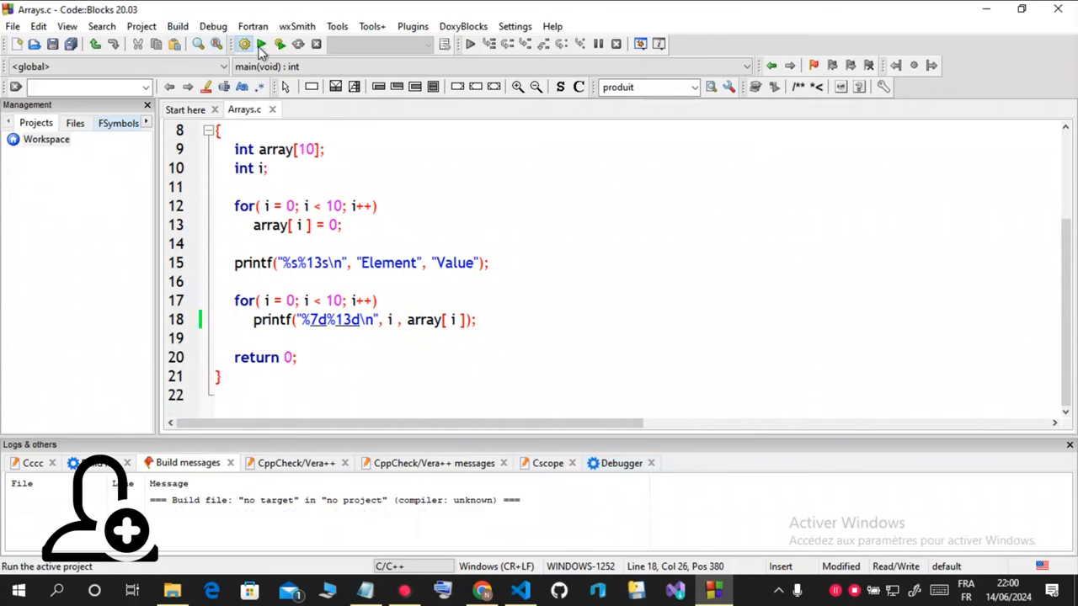
pyautogui.click(244, 44)
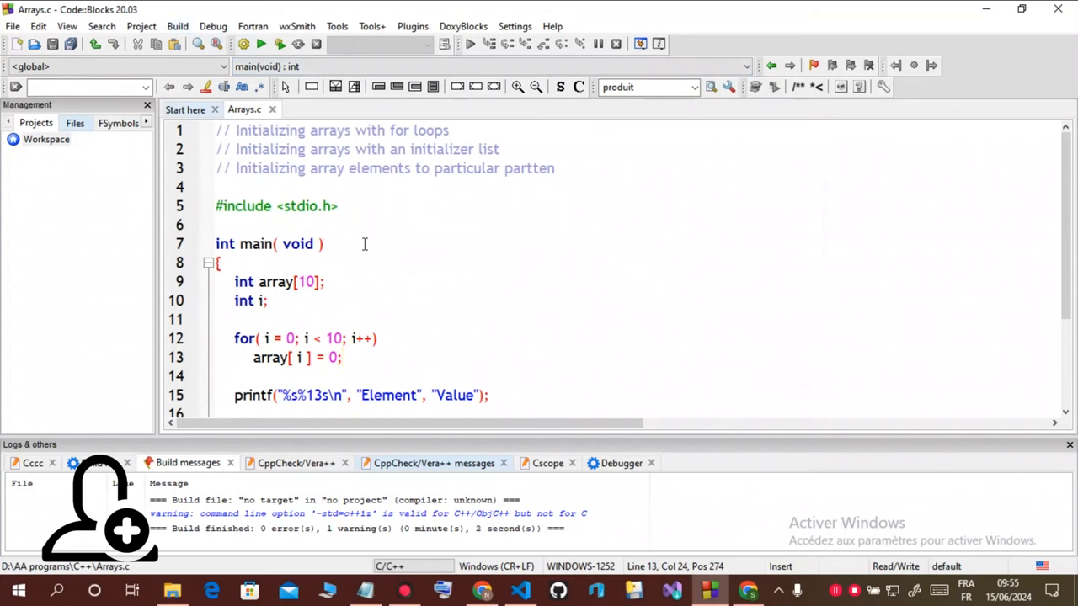
pyautogui.moveTo(526, 171)
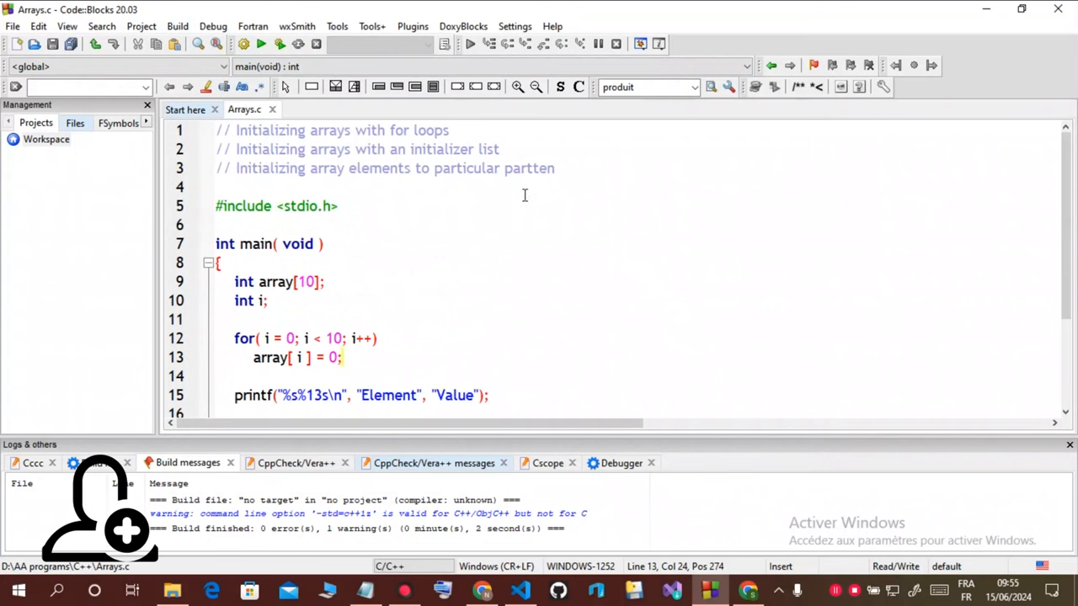
pyautogui.moveTo(445, 227)
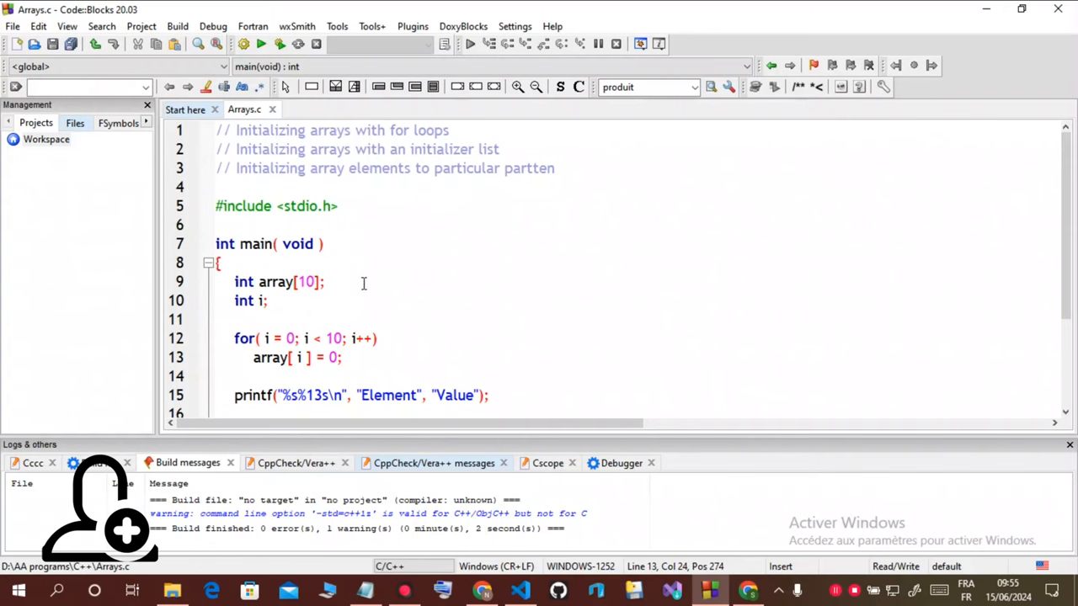
# Place the cursor after int array[10] to begin adding an initializer.
pyautogui.click(323, 281)
pyautogui.write(' = ')
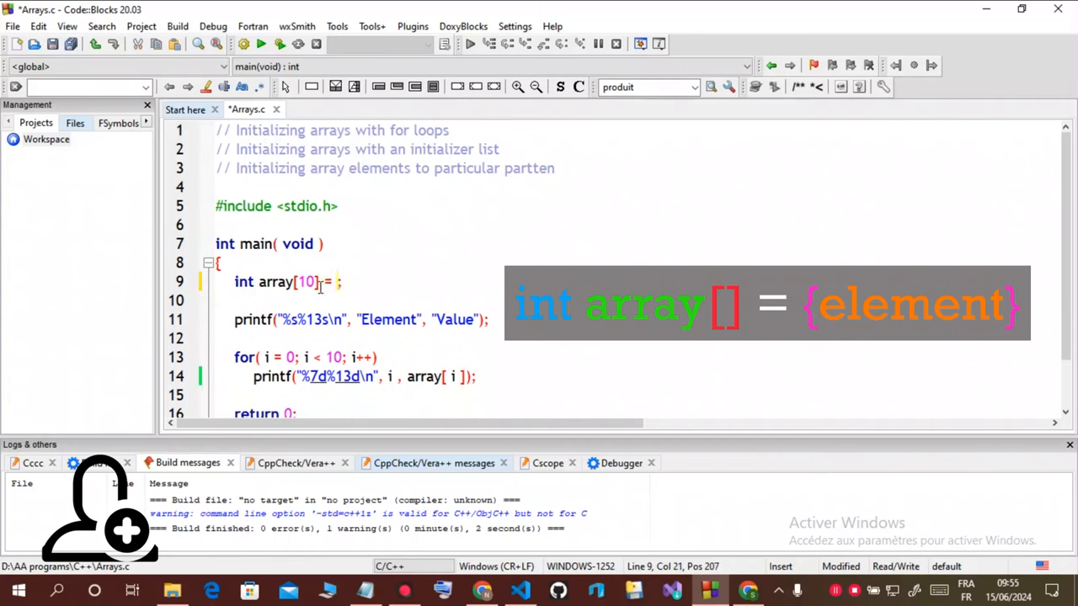
# Give the array the initializer list { 5, 3, 61, 8, 9, 5 }.
pyautogui.write('{}')
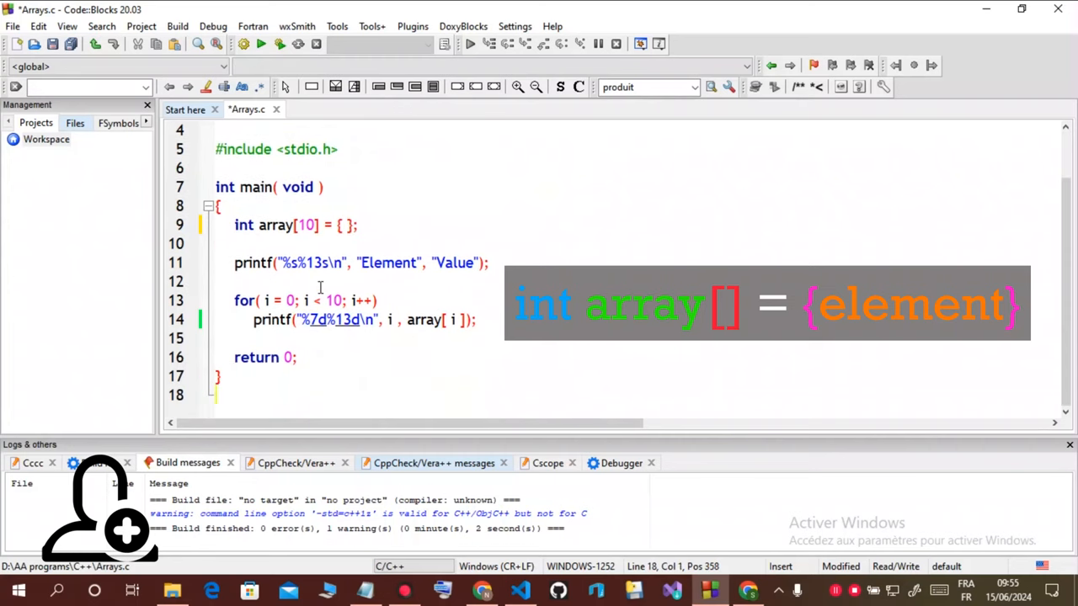
pyautogui.moveTo(414, 211)
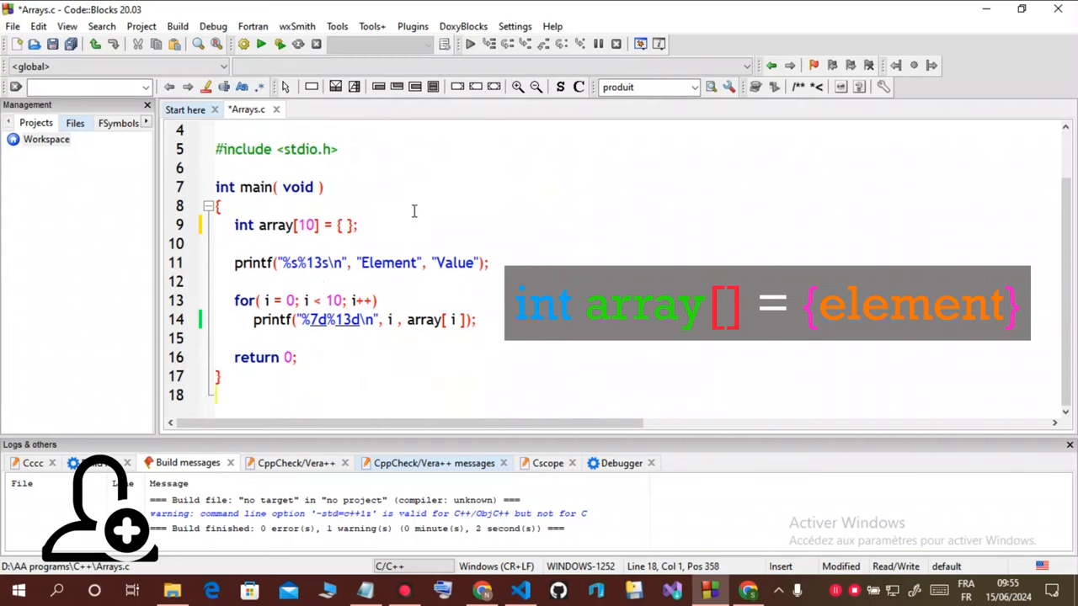
pyautogui.moveTo(367, 266)
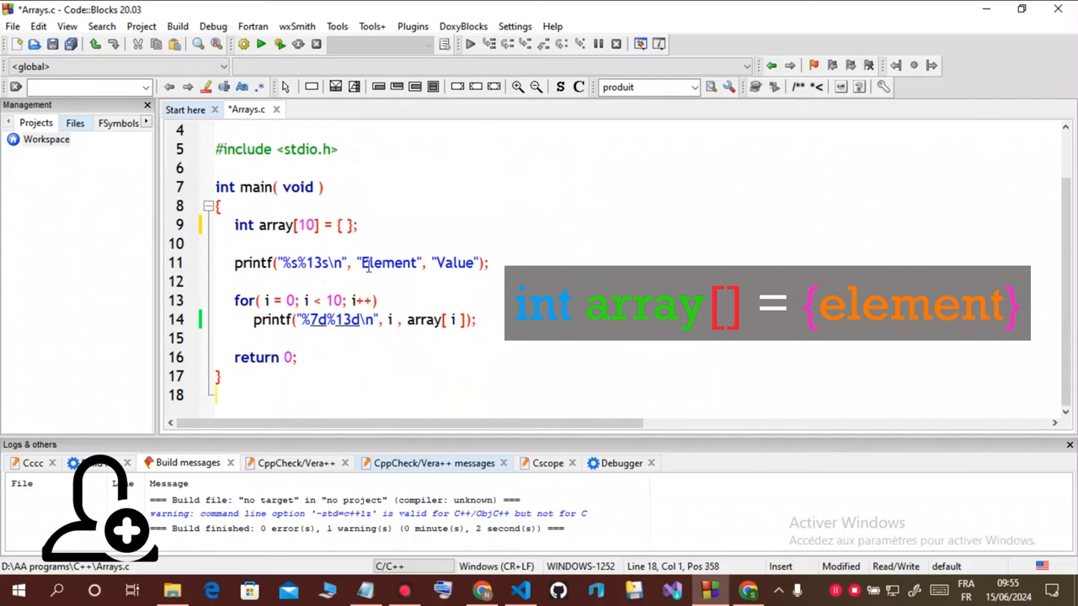
pyautogui.write('5')
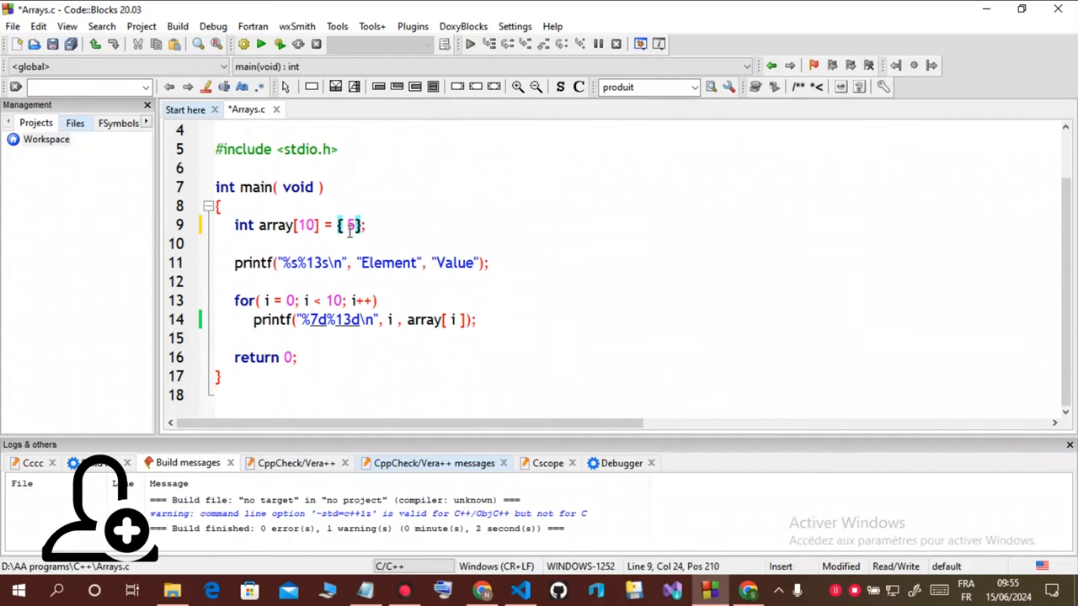
pyautogui.write(', 3, 6')
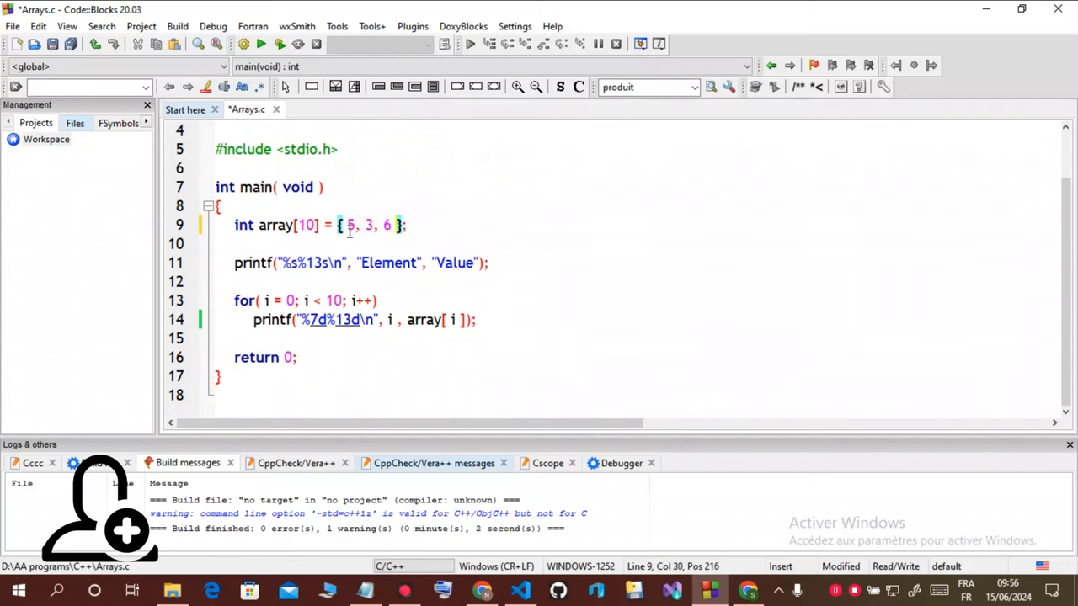
pyautogui.write('1, 8, 9,')
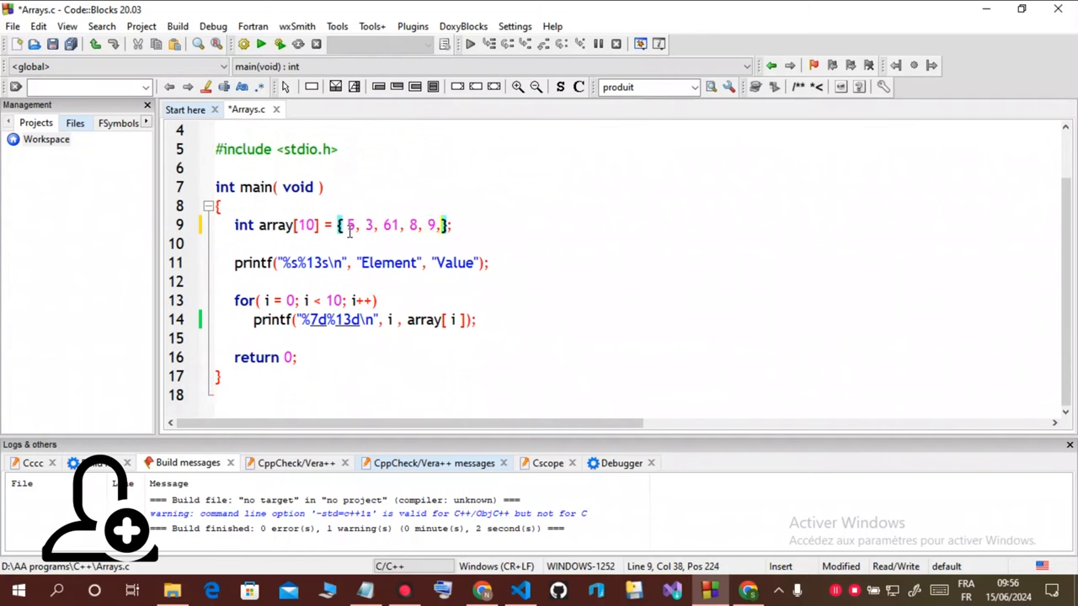
pyautogui.write('5')
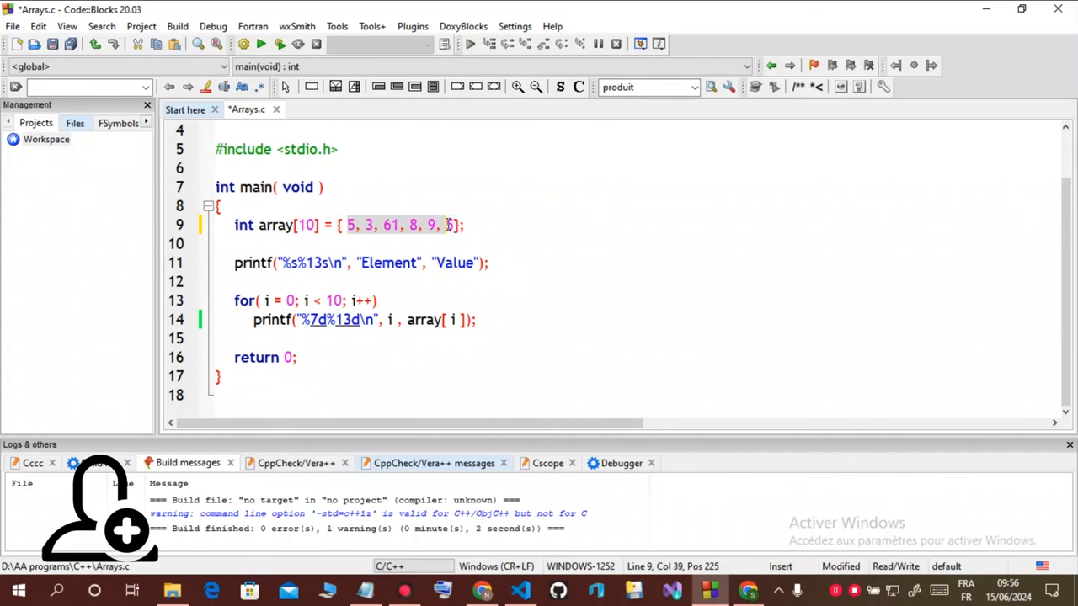
pyautogui.click(305, 225)
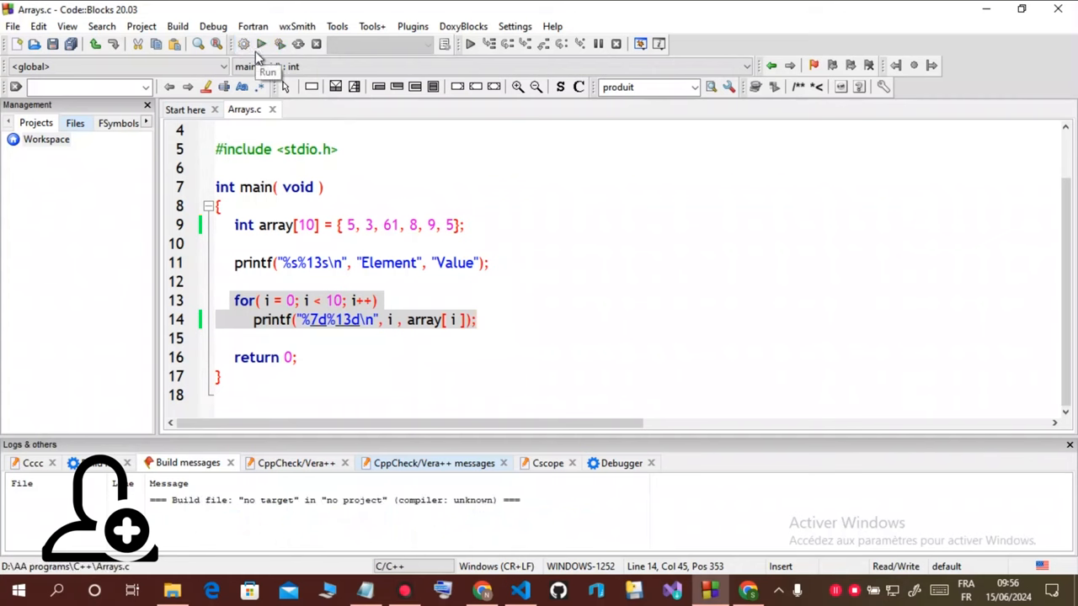
# Declare int i; below the initialized array so the build has 0 errors.
pyautogui.click(261, 44)
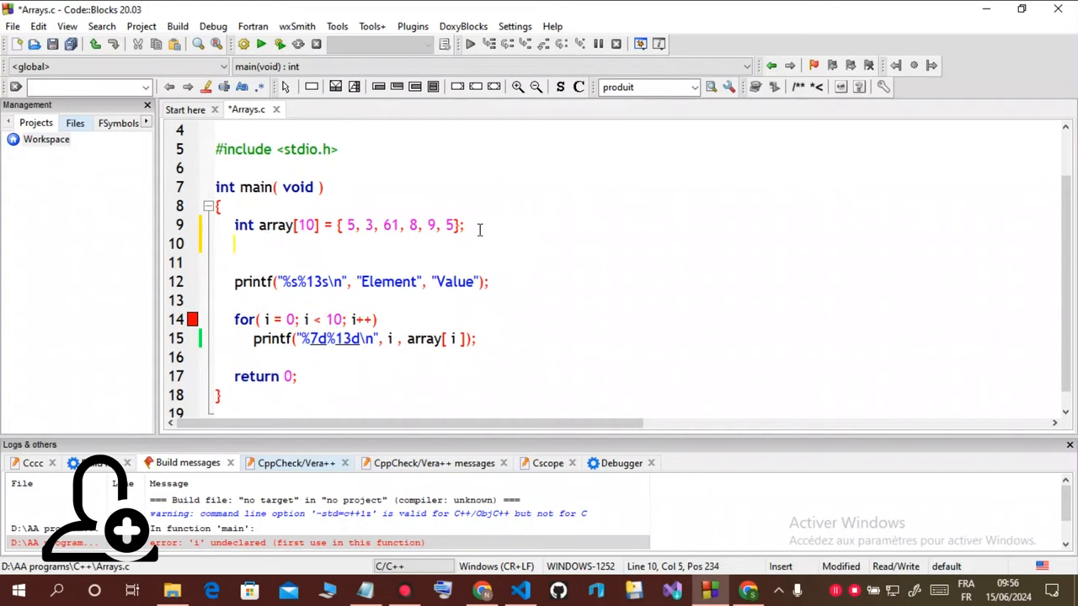
pyautogui.write('int i;')
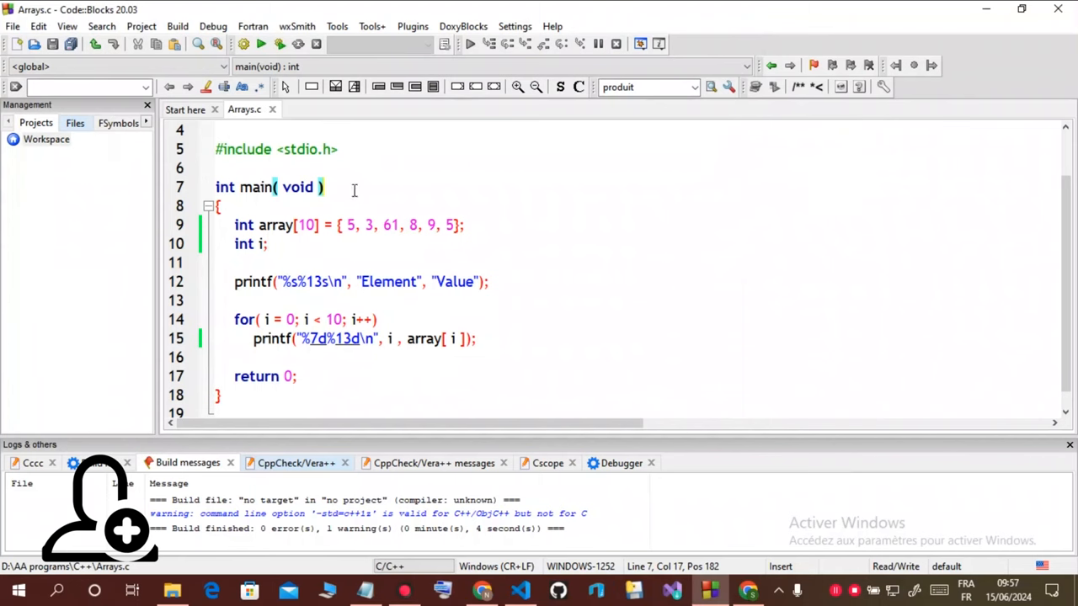
pyautogui.scroll(3)
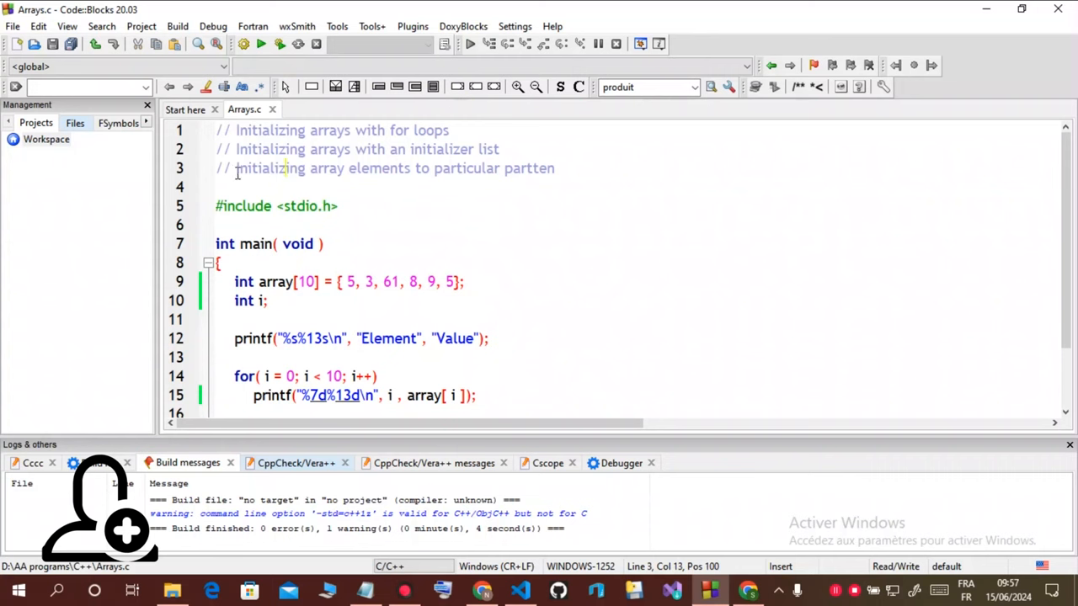
pyautogui.moveTo(327, 269)
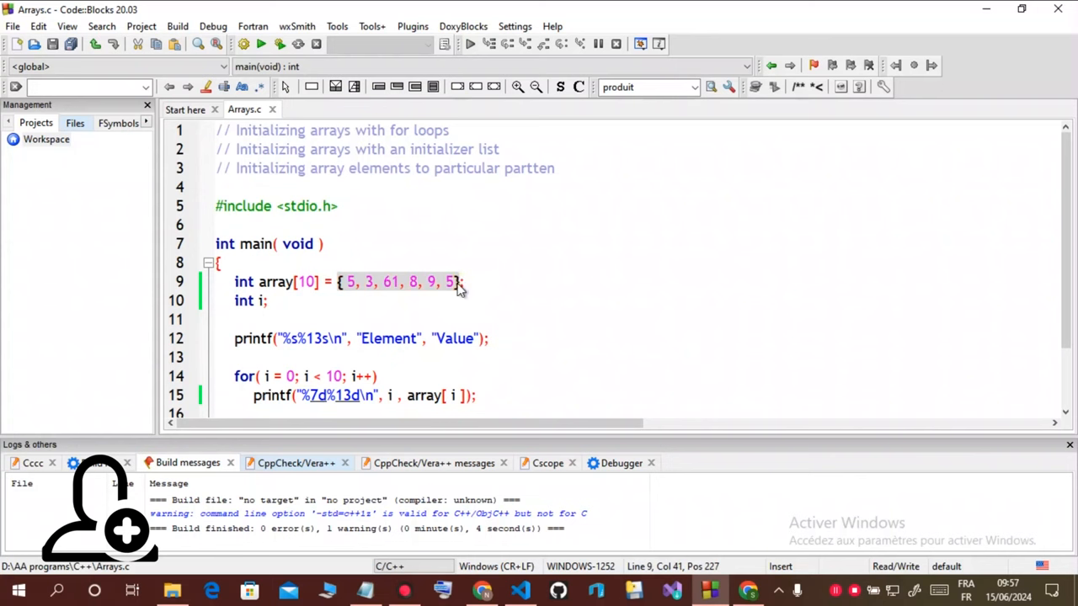
# Delete = { 5, 3, 61, 8, 9, 5 } so the declaration reads int array[10]; again.
pyautogui.press('Delete')
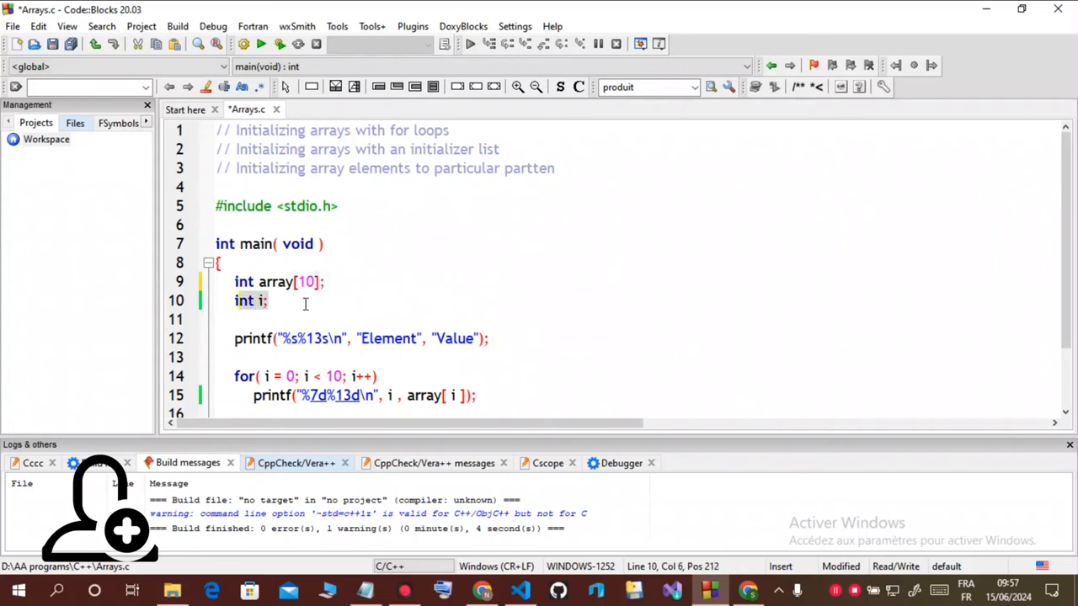
pyautogui.scroll(-3)
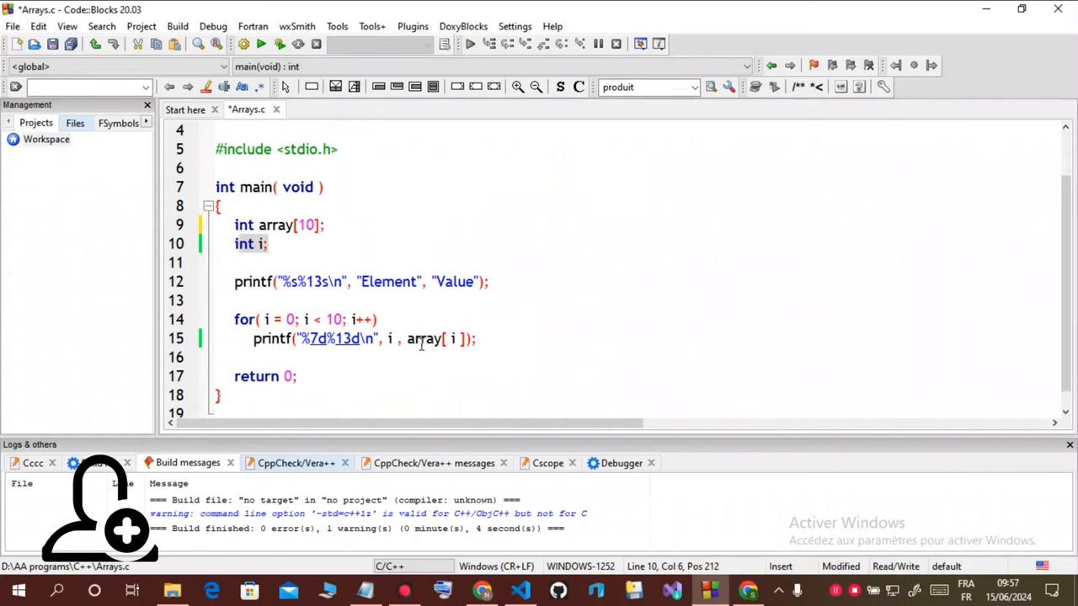
pyautogui.moveTo(324, 298)
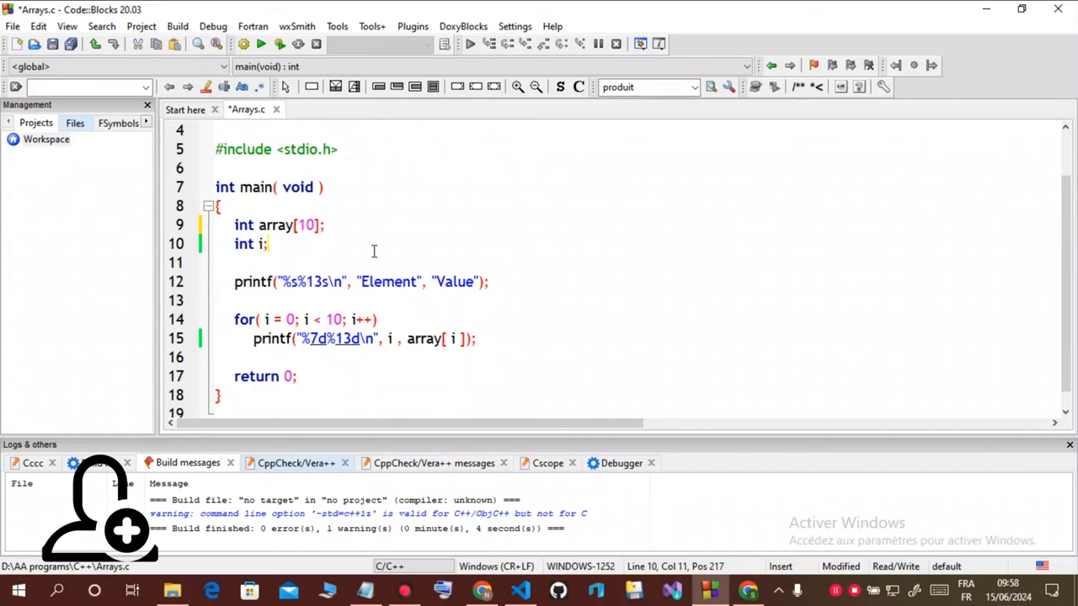
# Write the loop header for( i = 0; i < 10; i++) followed by array[ i ].
pyautogui.write('for(')
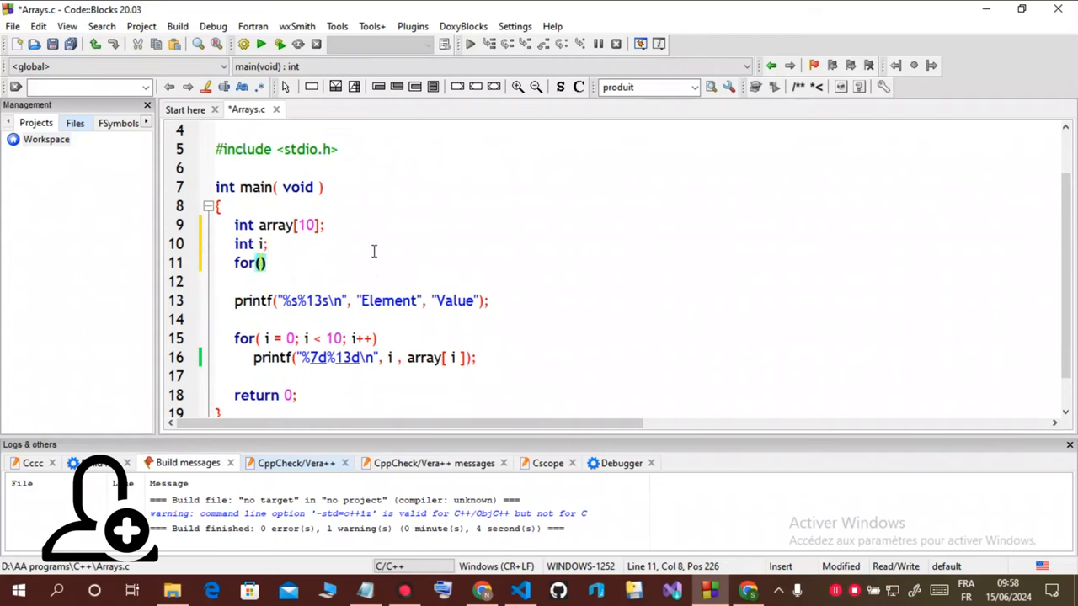
pyautogui.write('i = 0')
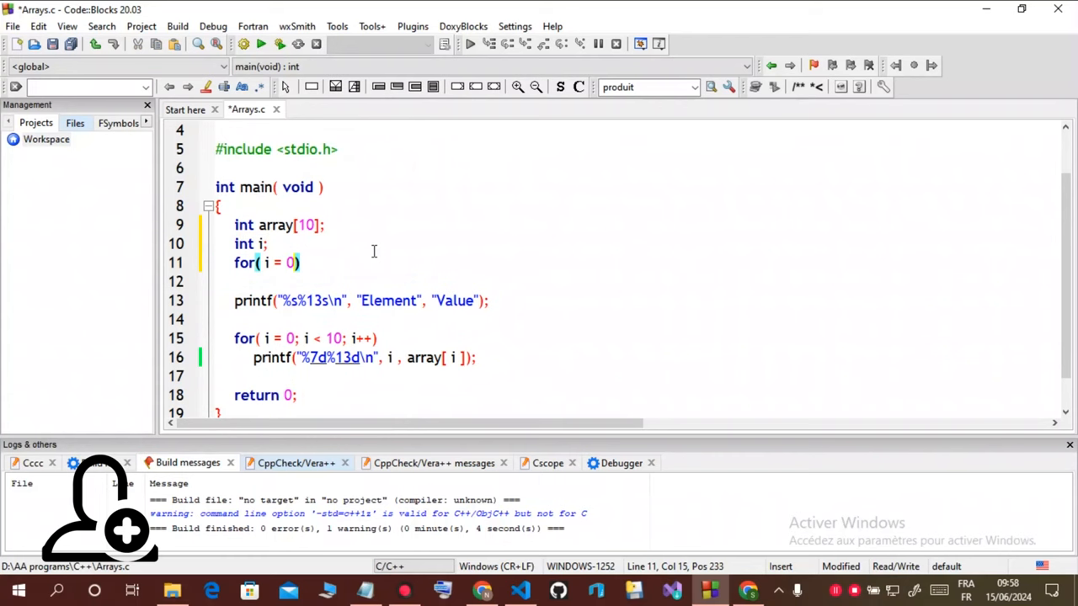
pyautogui.write('; i < 10; i++')
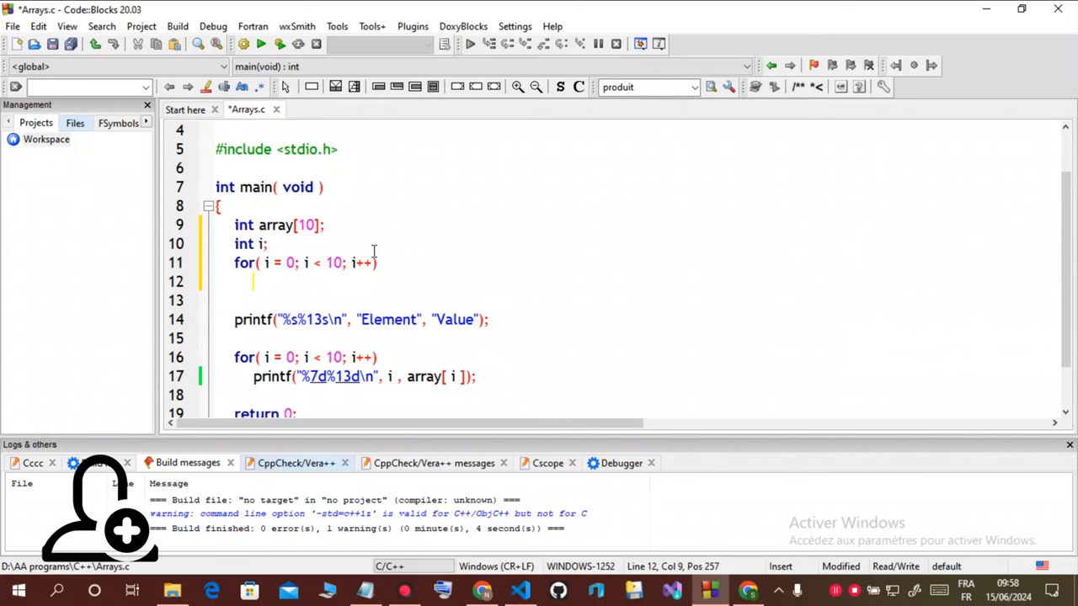
pyautogui.write('array[')
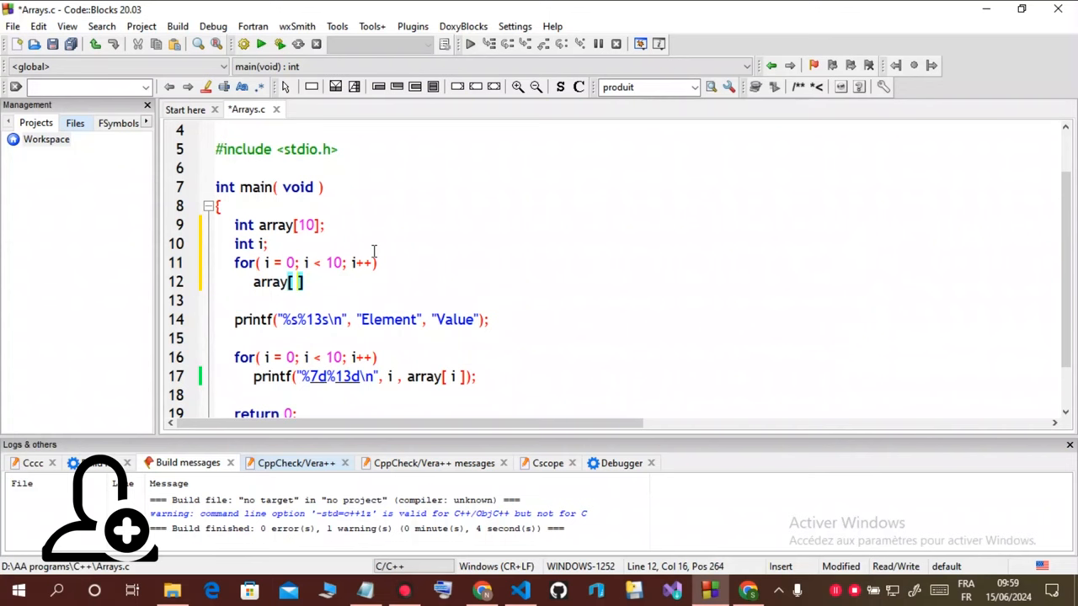
pyautogui.write('i')
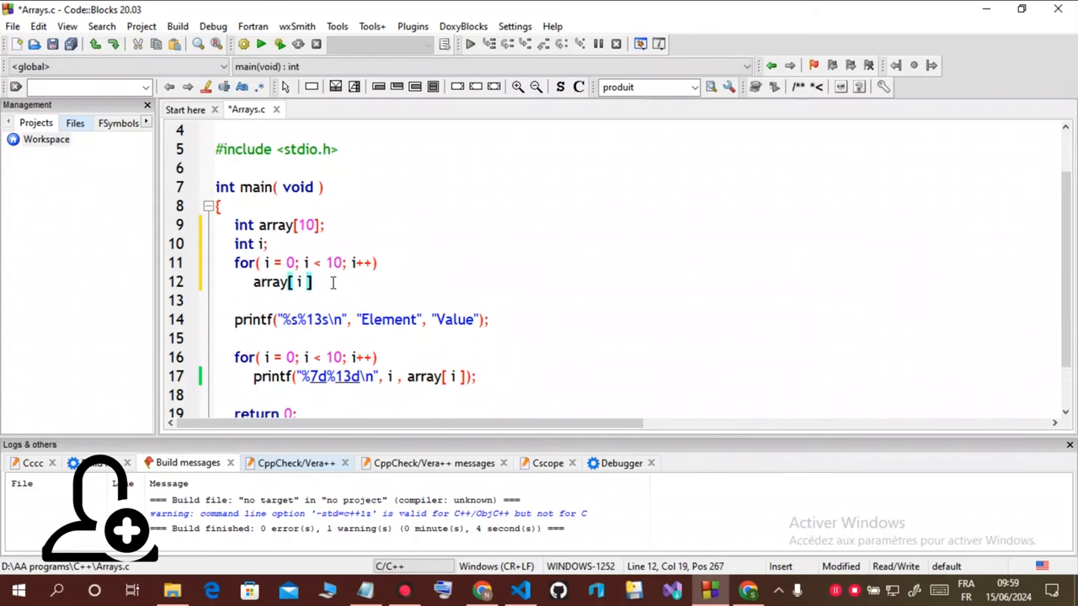
# Complete the assignment as = 2 + 2 * i; fixing a typo along the way.
pyautogui.write('=')
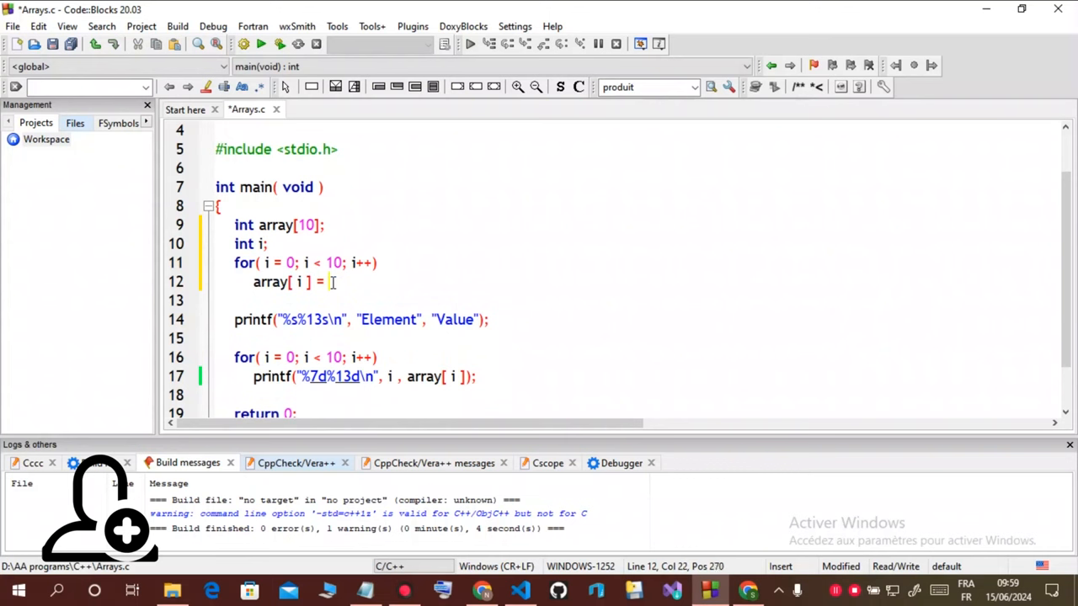
pyautogui.write('i')
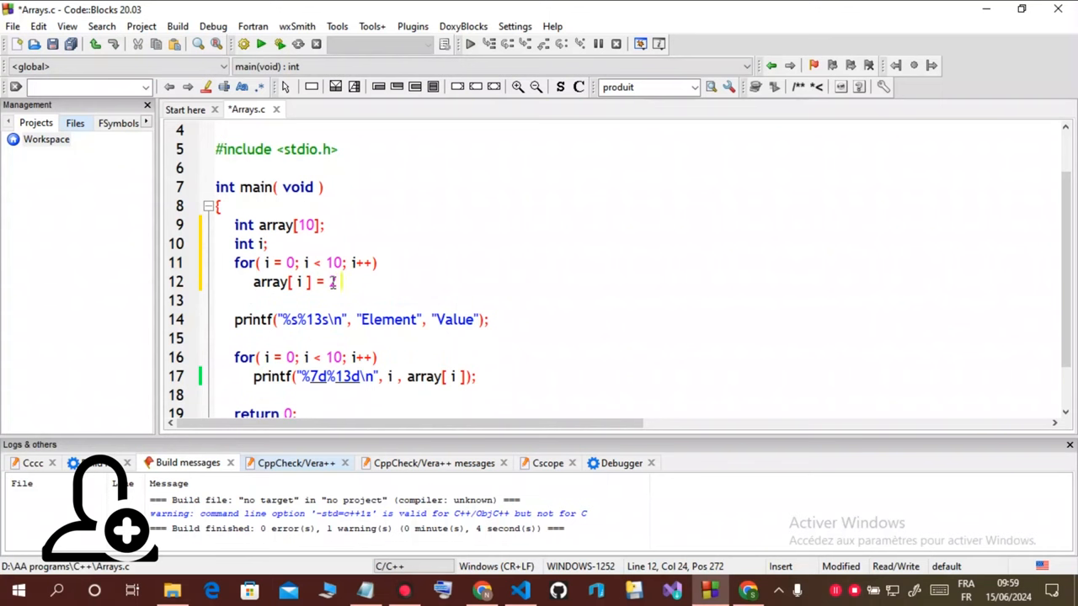
pyautogui.write('+ 2 *')
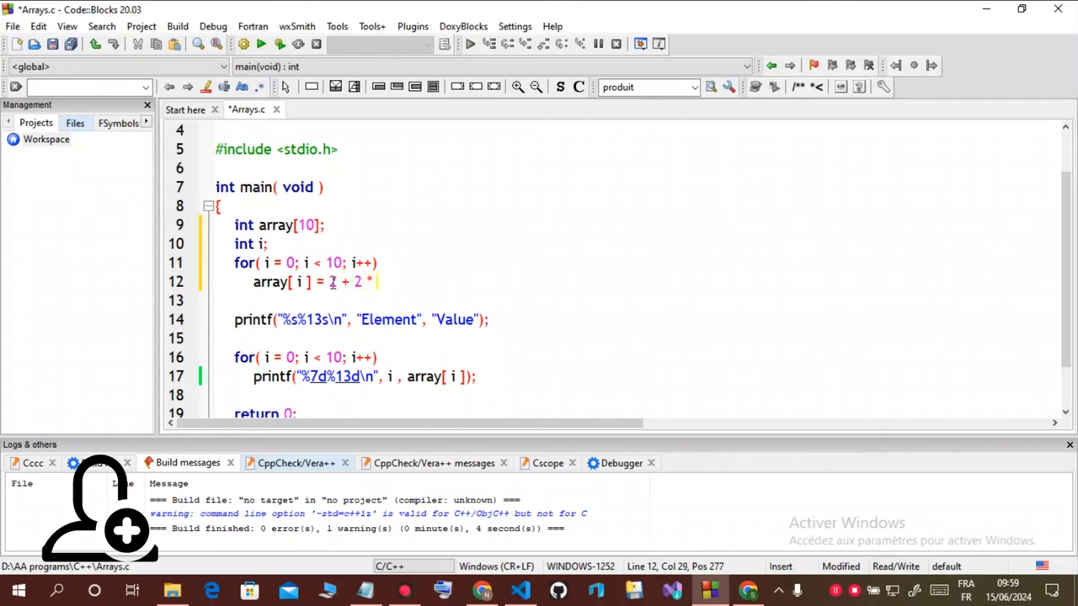
pyautogui.write('i;')
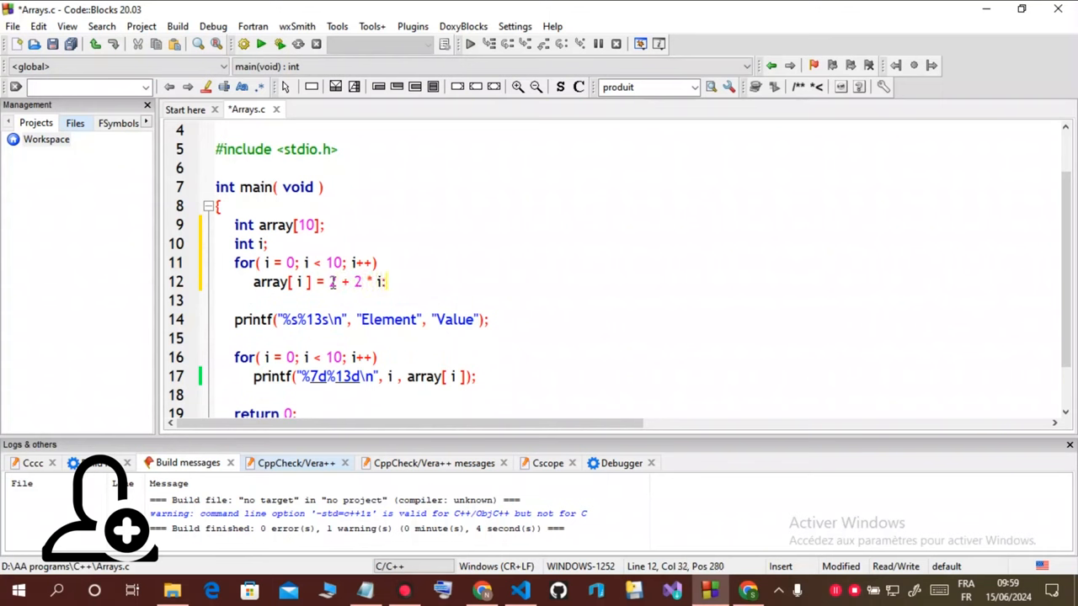
pyautogui.press('Backspace')
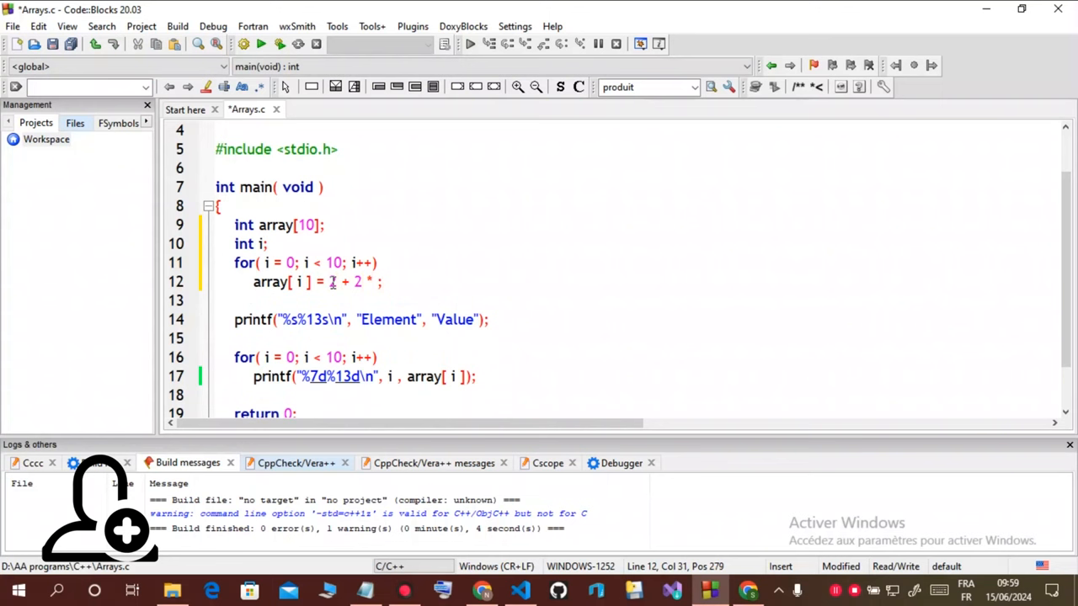
pyautogui.write('i')
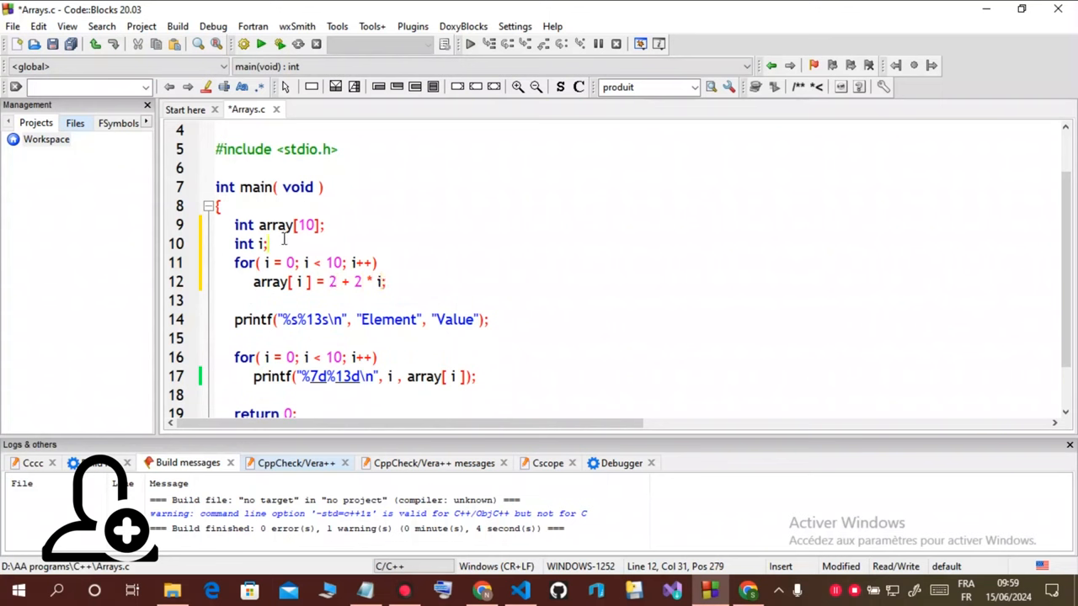
pyautogui.click(268, 242)
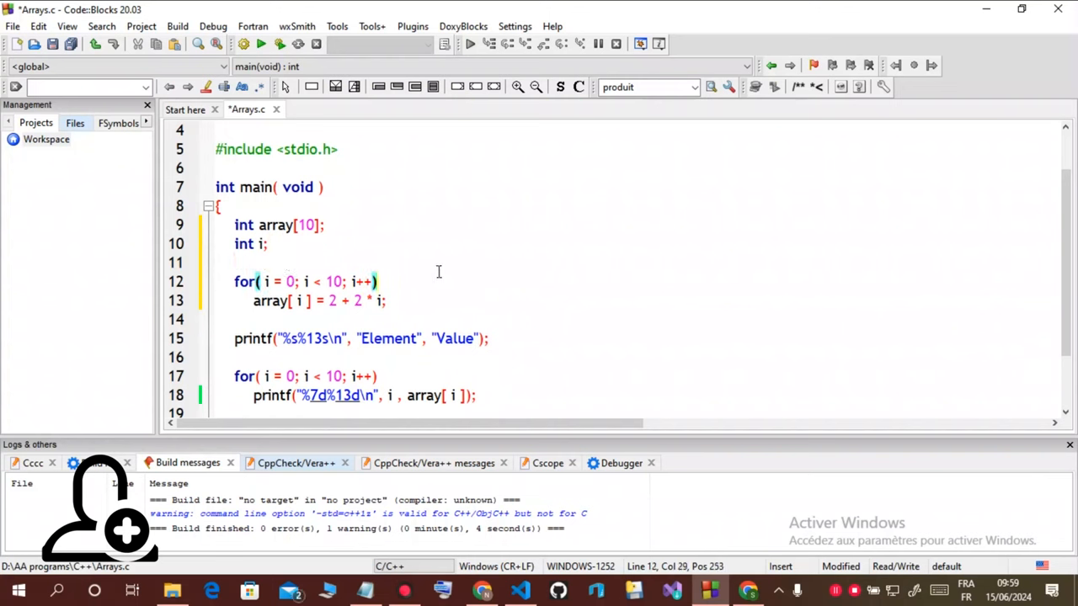
# Build and run the 2 + 2 * i fill-loop version, compiling with 0 errors and 1 warning.
pyautogui.click(244, 44)
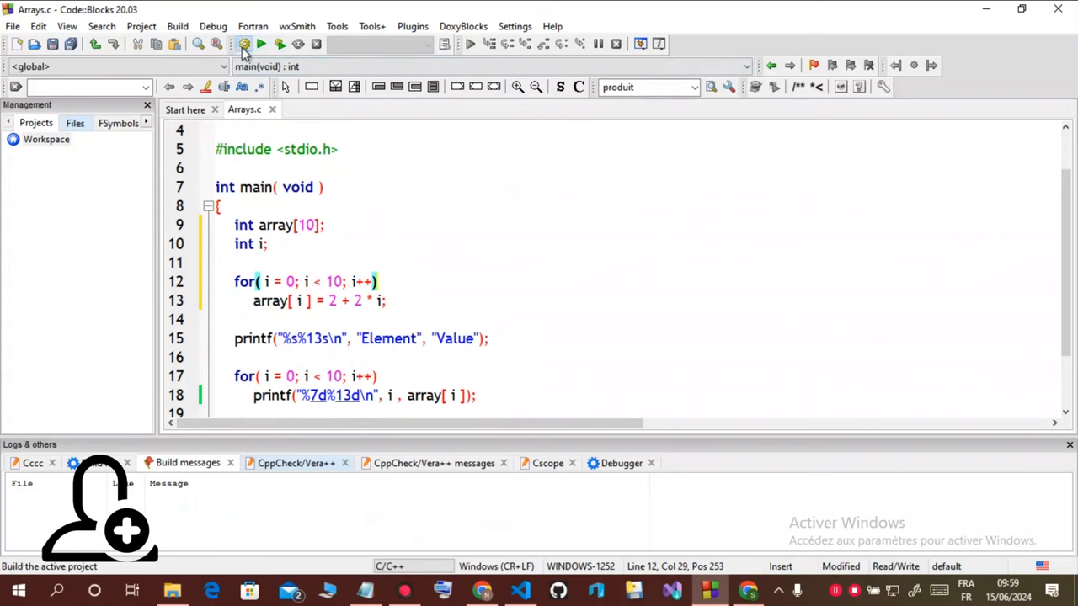
pyautogui.click(243, 44)
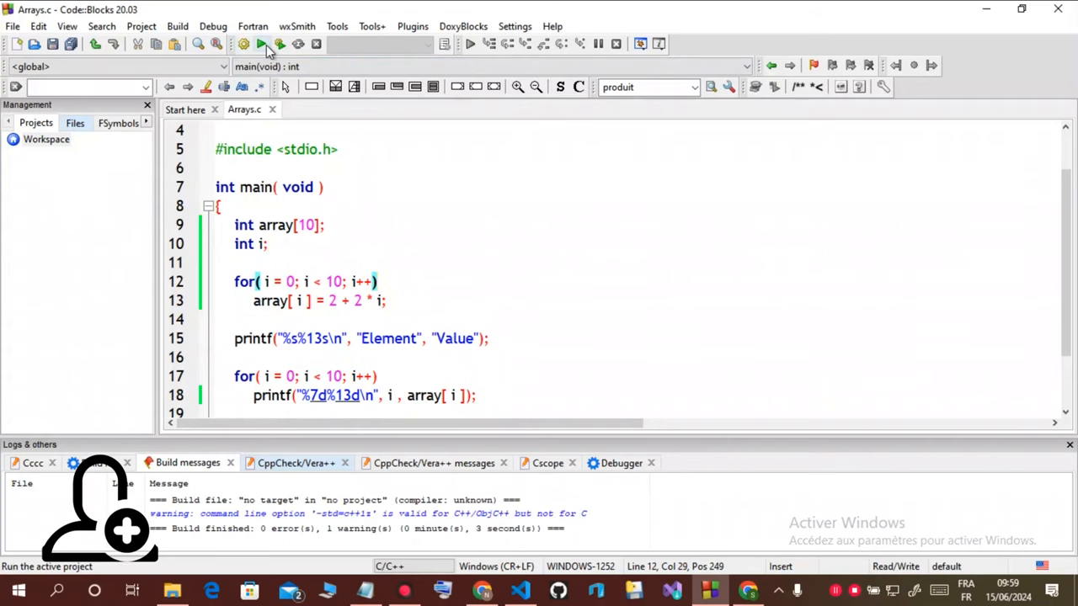
pyautogui.click(260, 44)
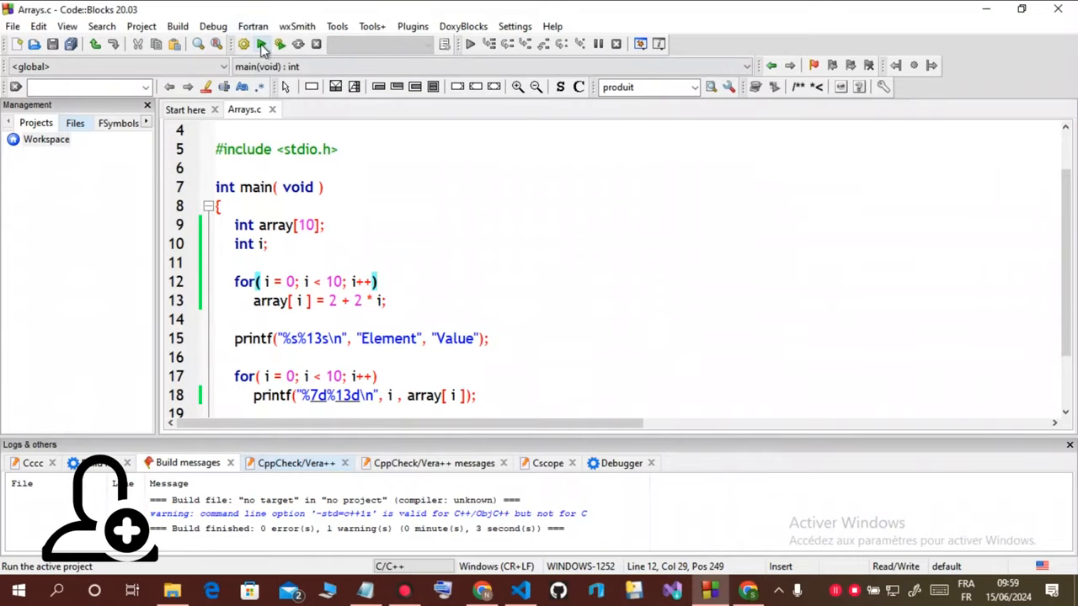
pyautogui.click(261, 44)
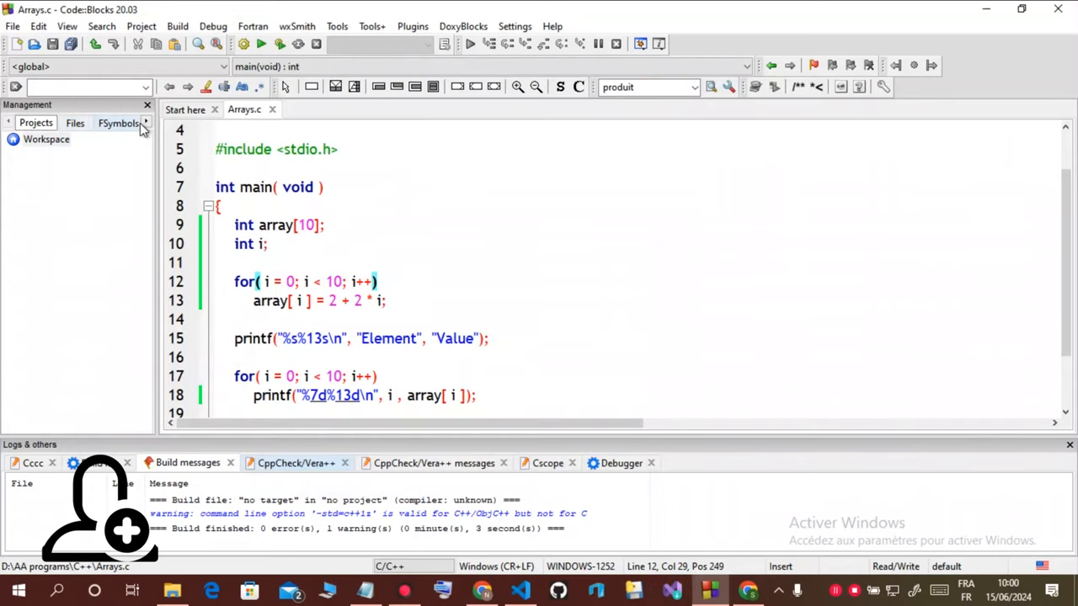
pyautogui.scroll(-3)
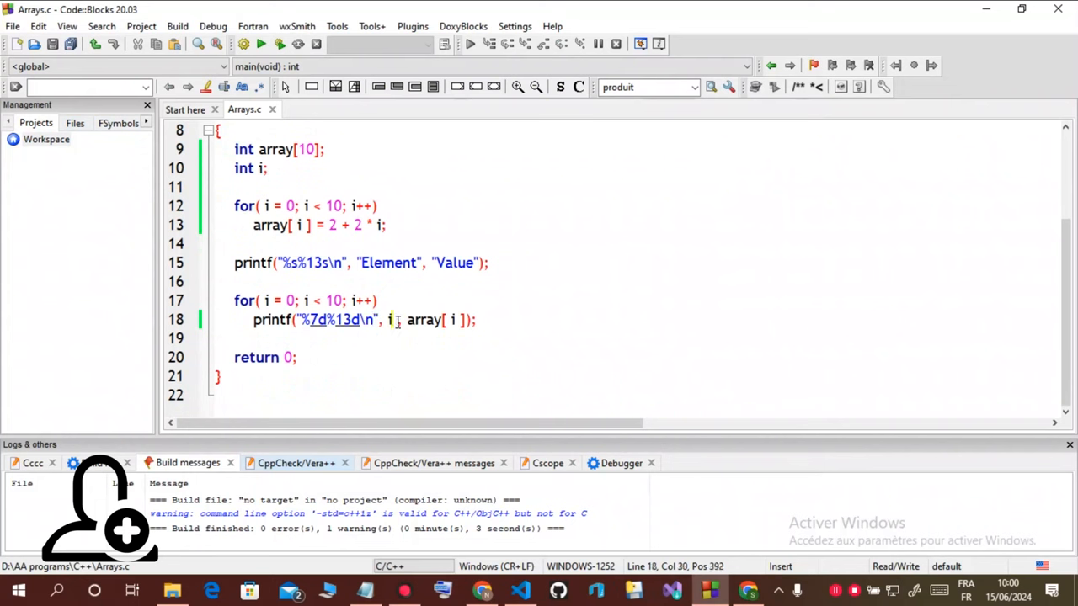
pyautogui.moveTo(396, 320)
pyautogui.write(' + ')
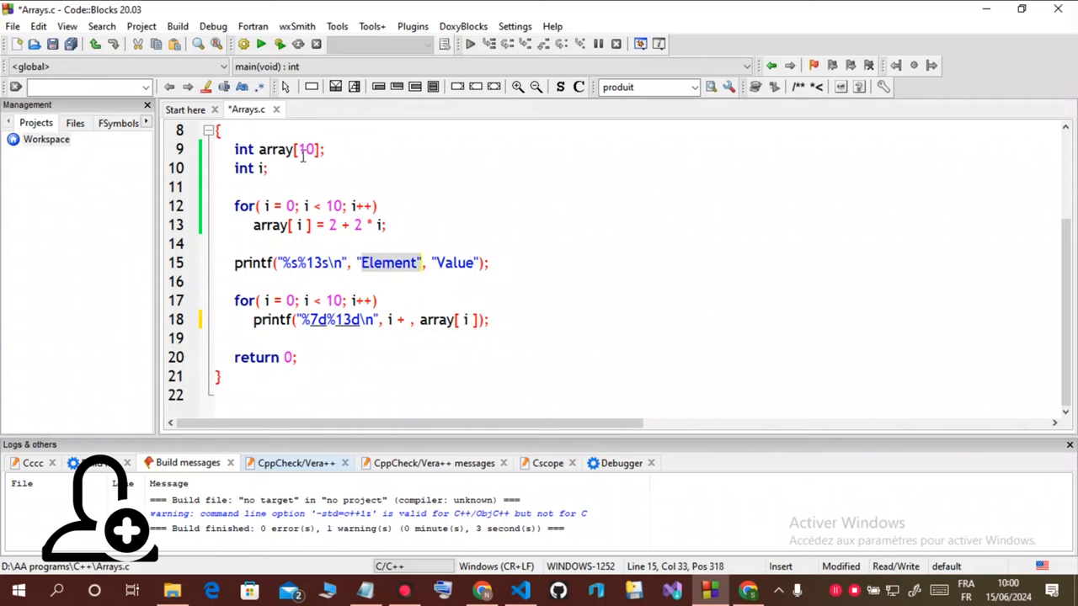
pyautogui.moveTo(313, 174)
pyautogui.write('1')
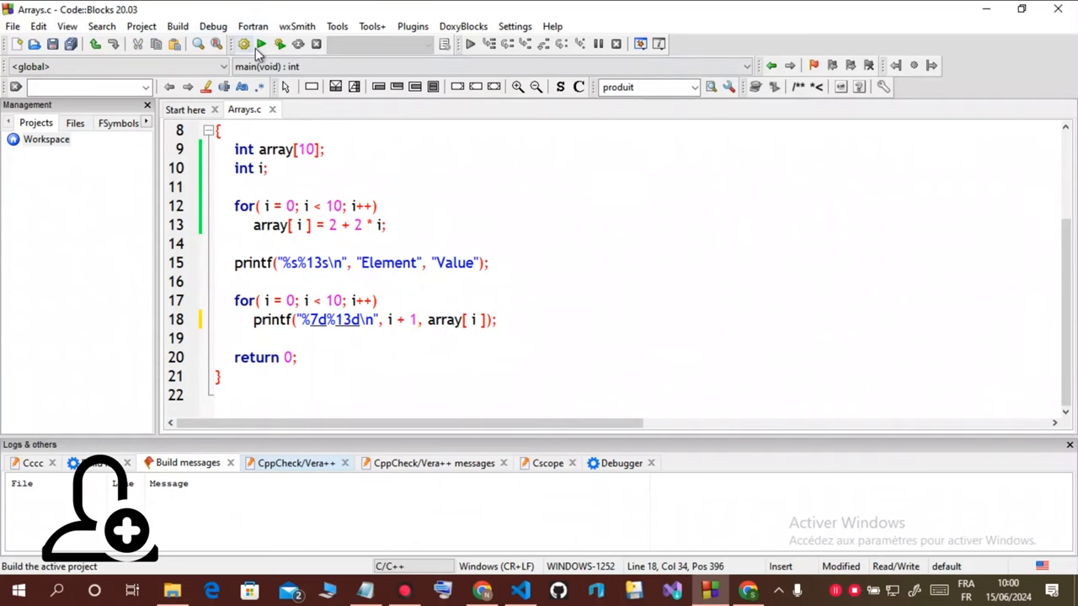
# Build and run the i + 1 numbering version, listing elements 1–10 with values 2–20.
pyautogui.click(280, 44)
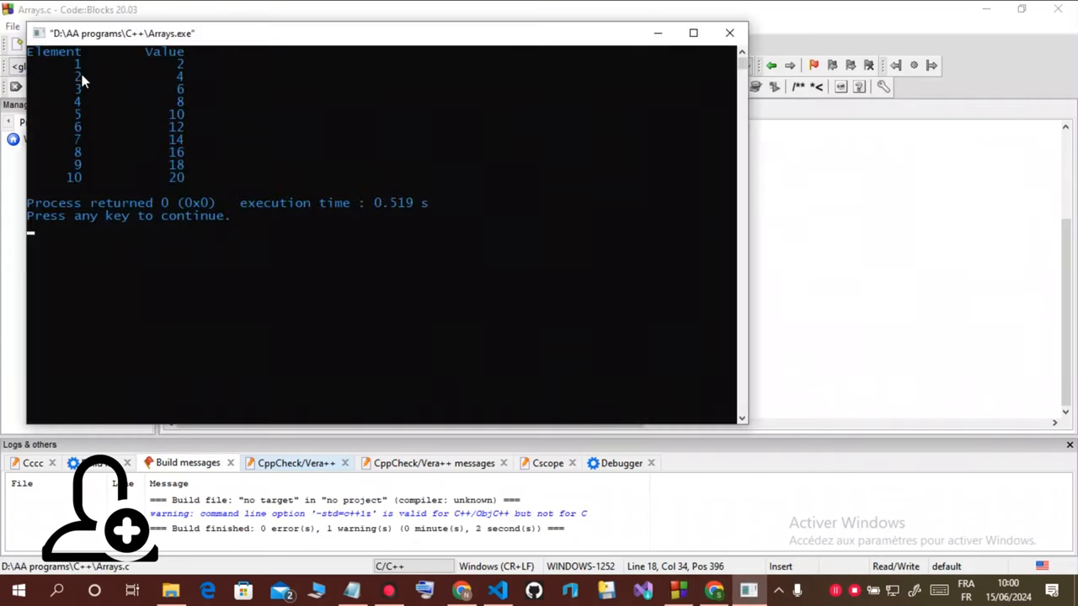
pyautogui.moveTo(218, 66)
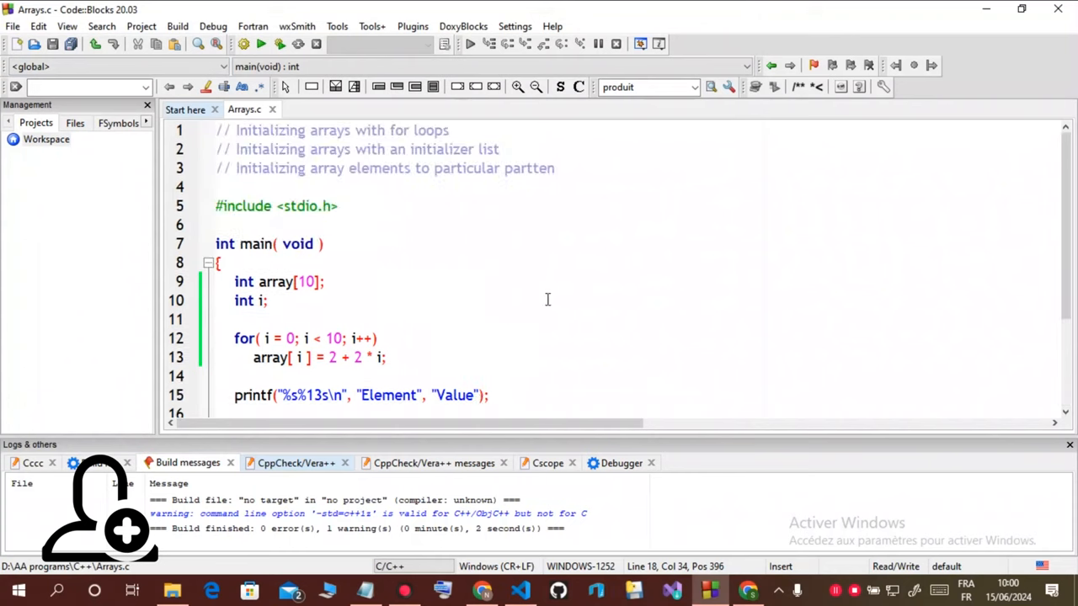
pyautogui.scroll(-3)
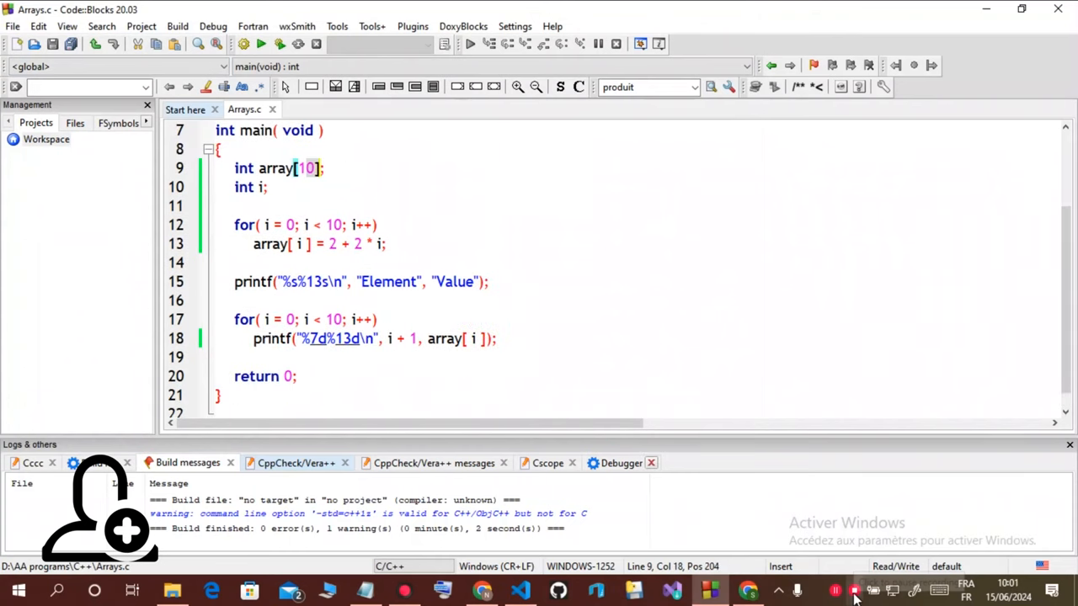